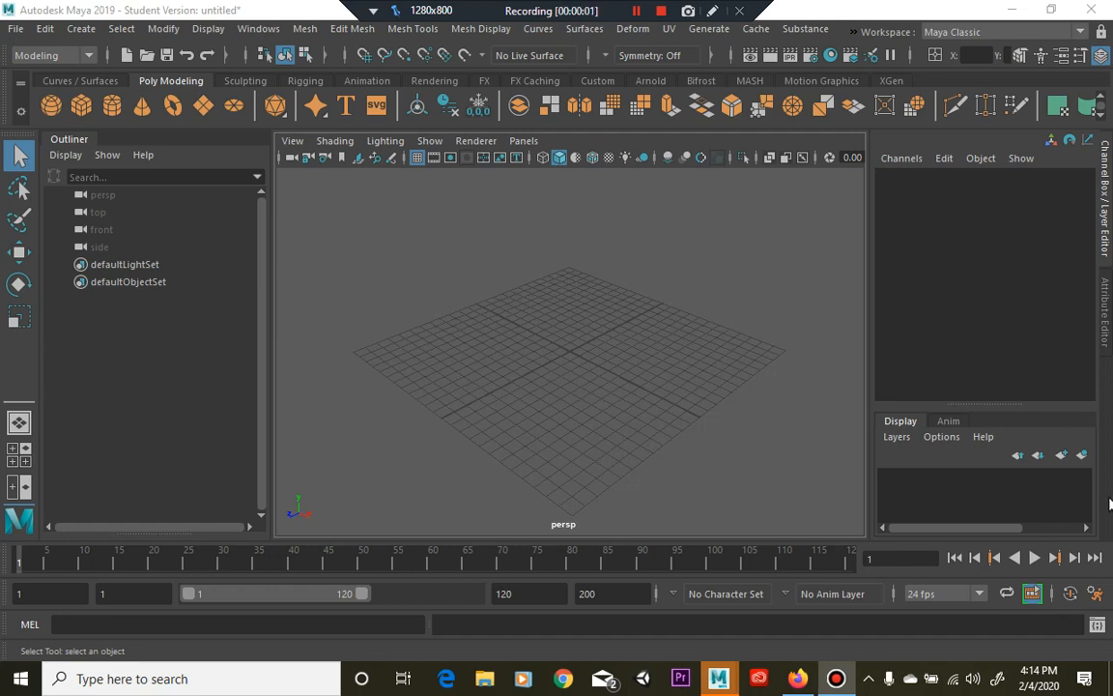
pyautogui.moveTo(753, 278)
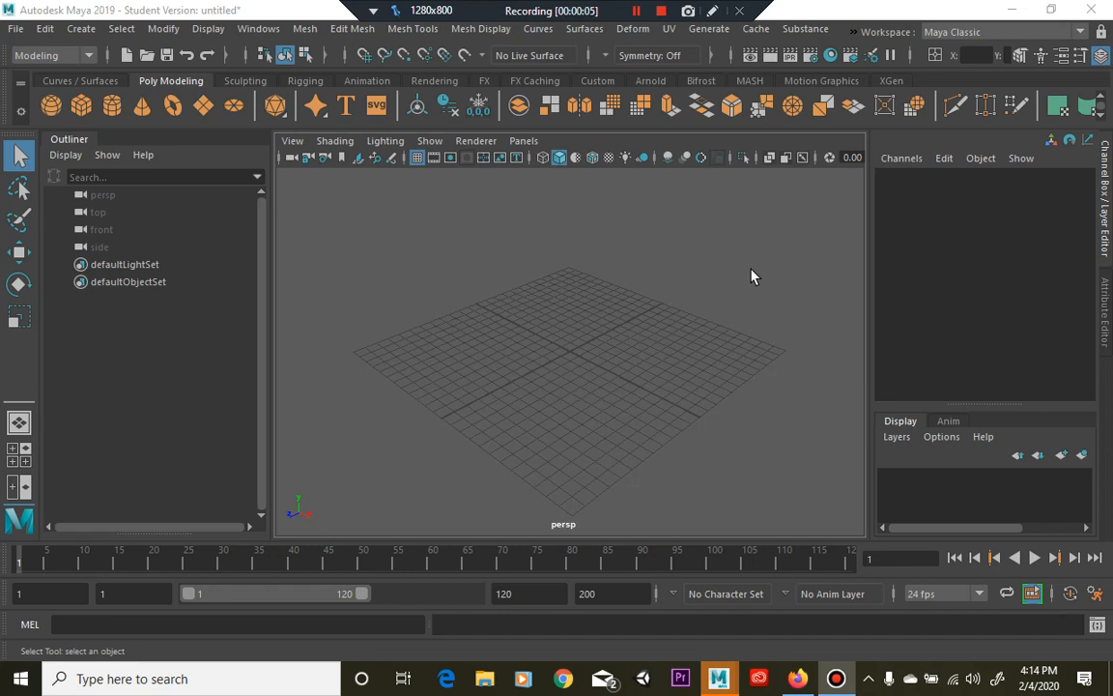
pyautogui.moveTo(734, 279)
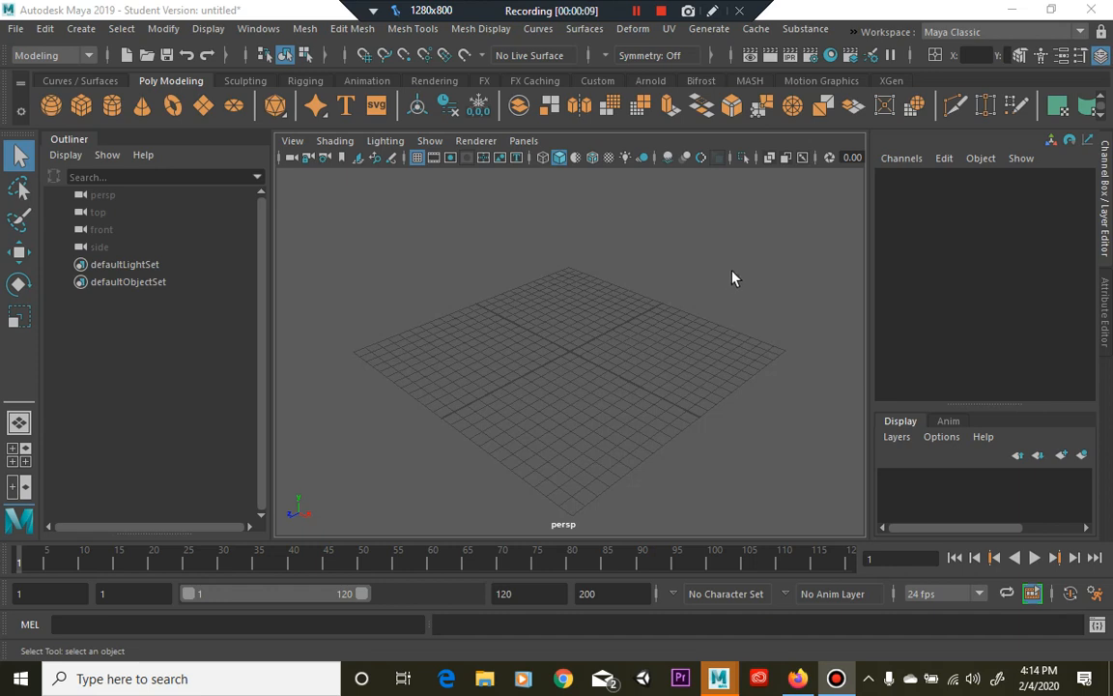
pyautogui.moveTo(434, 267)
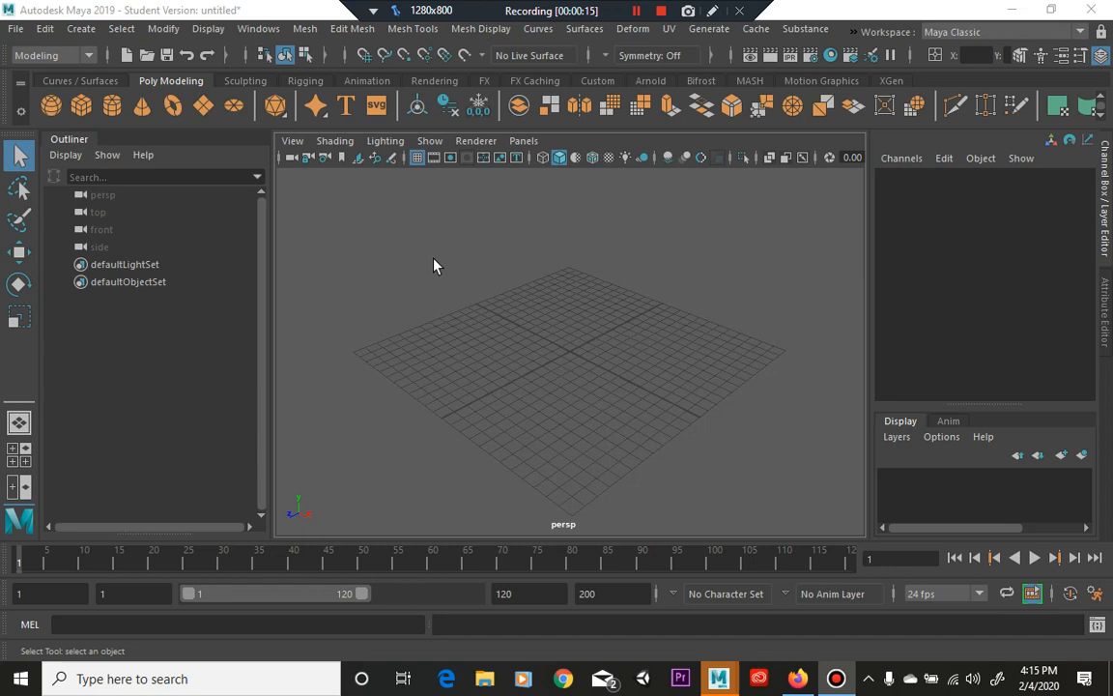
pyautogui.moveTo(682, 409)
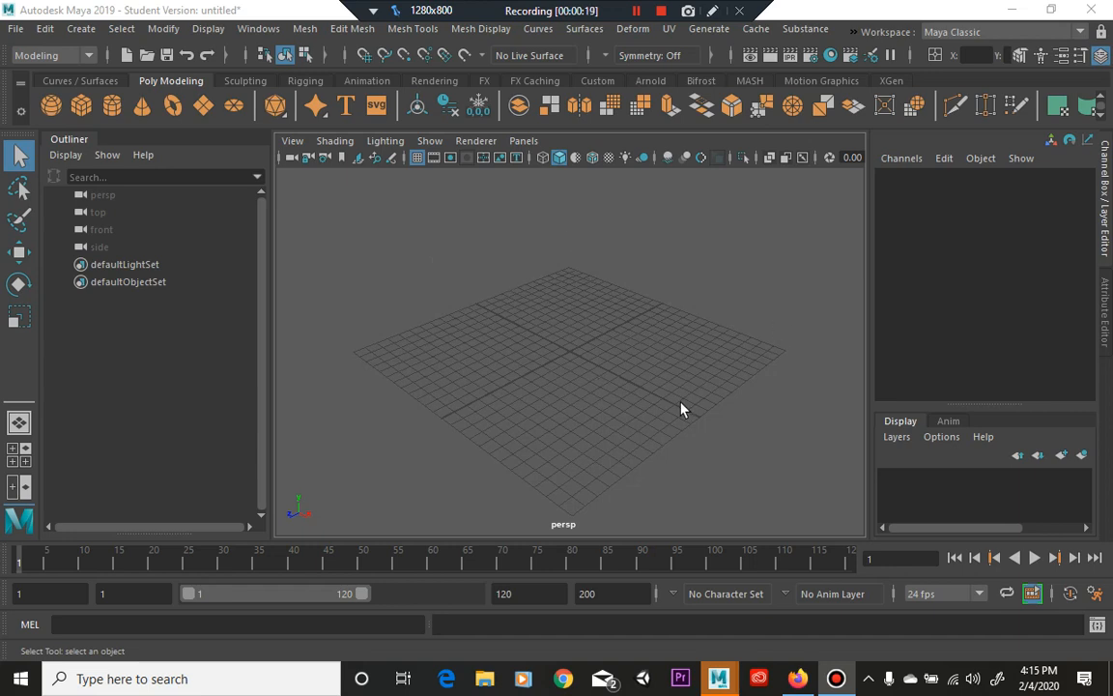
pyautogui.moveTo(80, 28)
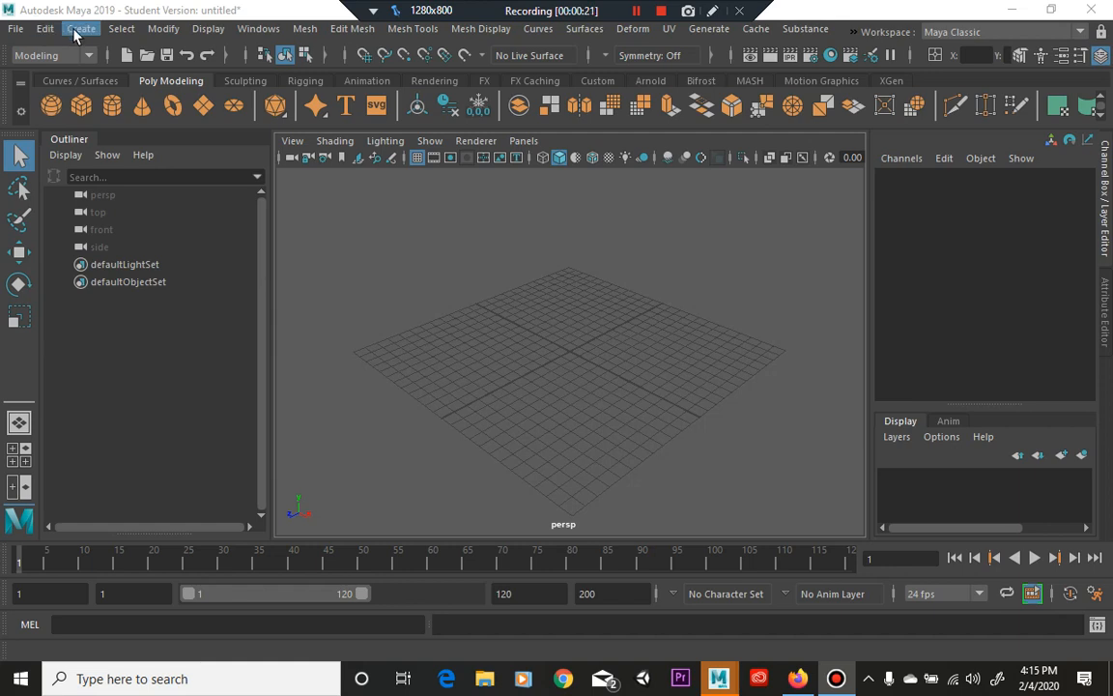
# Activate the CV Curve Tool from the Create > Curve Tools menu.
pyautogui.click(81, 28)
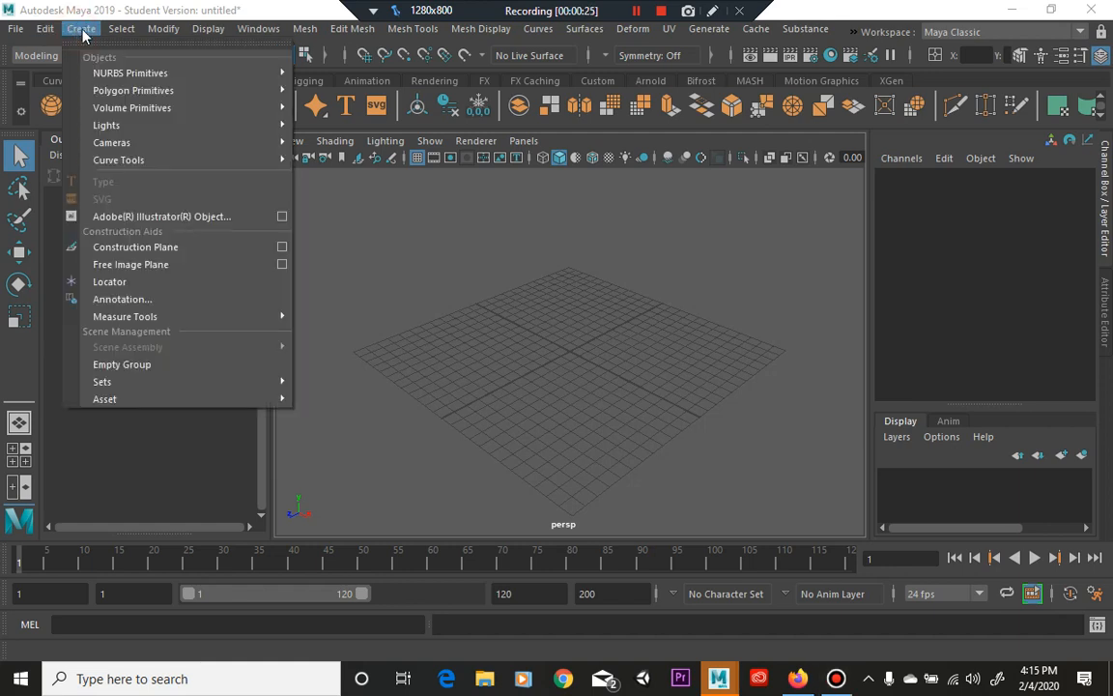
pyautogui.moveTo(119, 160)
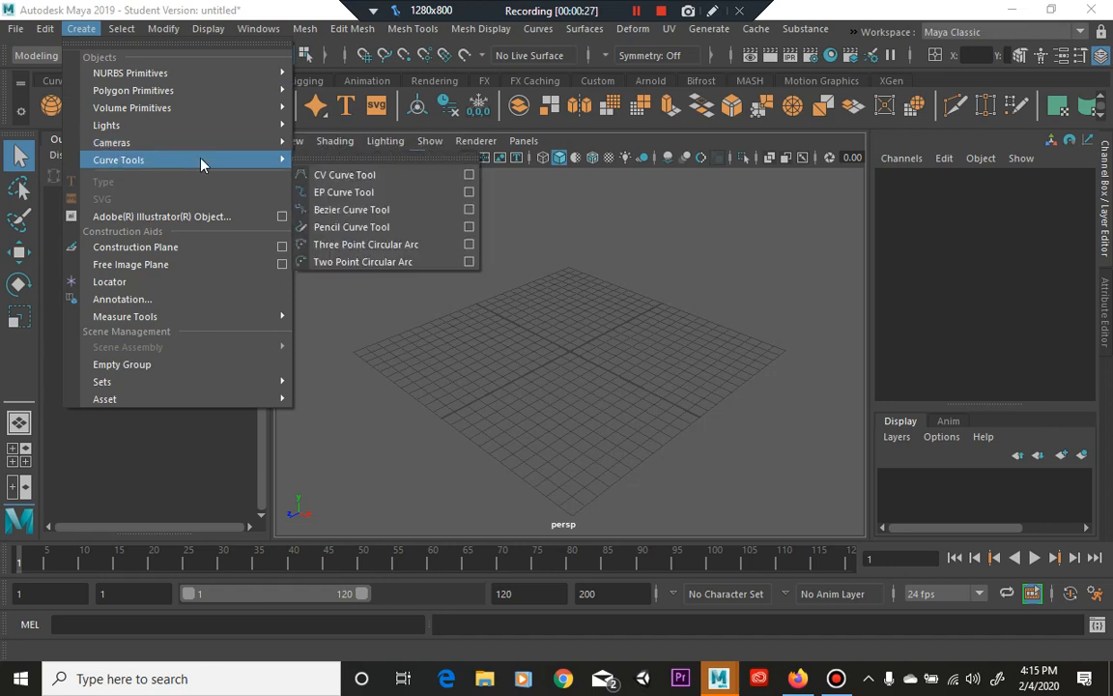
pyautogui.click(344, 174)
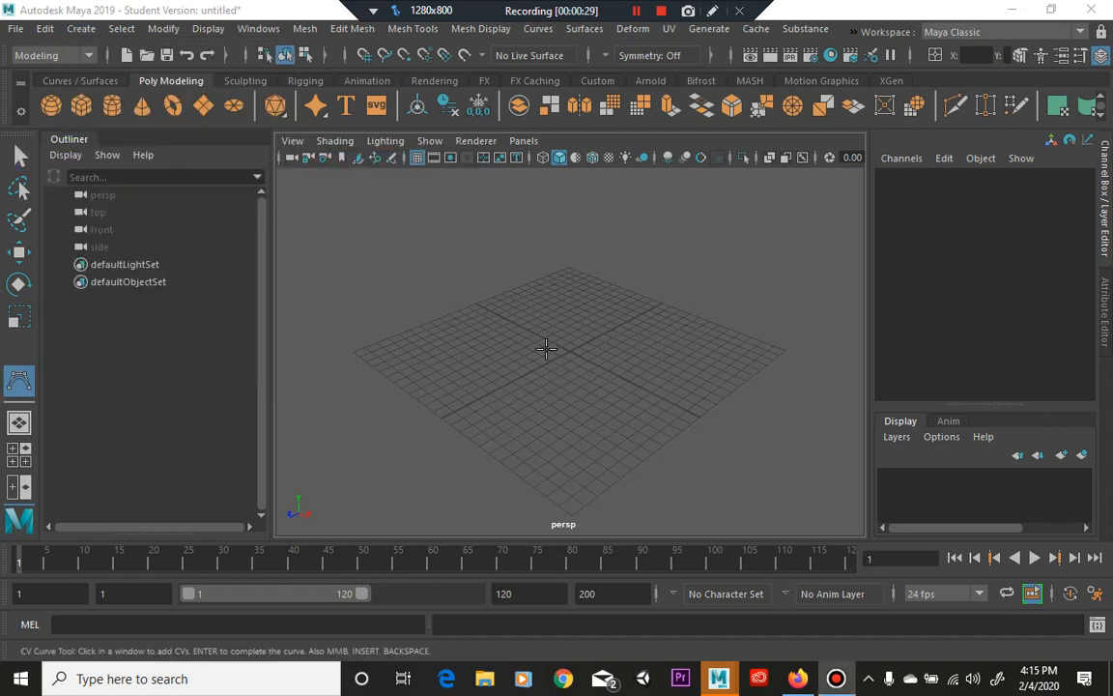
pyautogui.moveTo(498, 413)
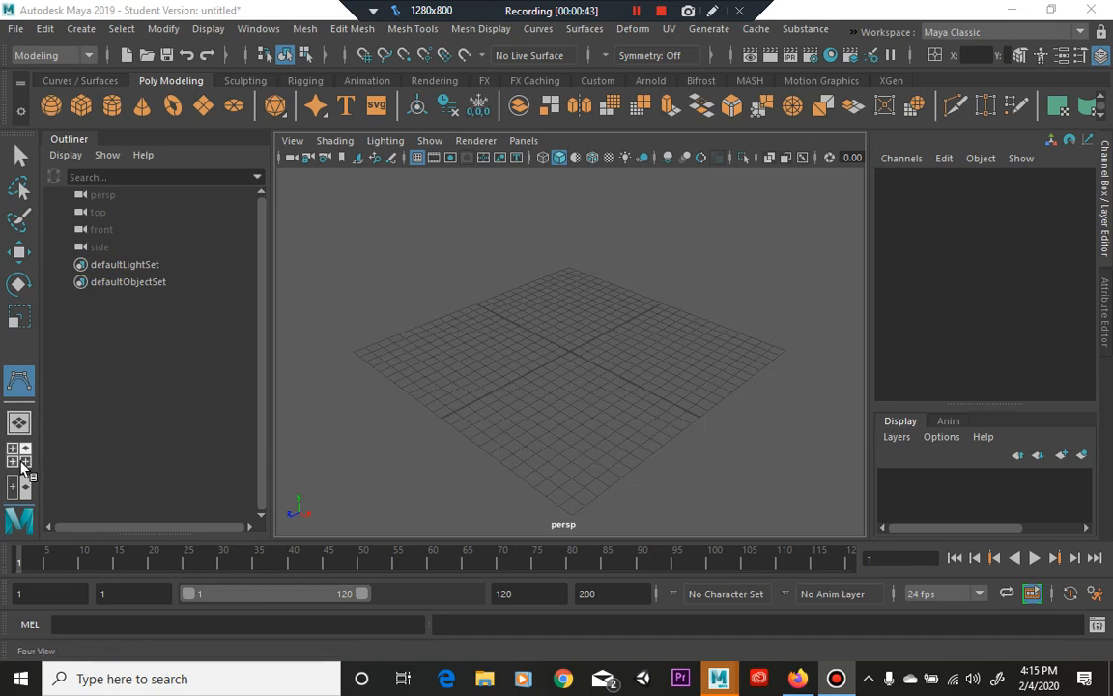
# Switch the workspace to the Four View layout with the CV Curve Tool still active.
pyautogui.click(20, 459)
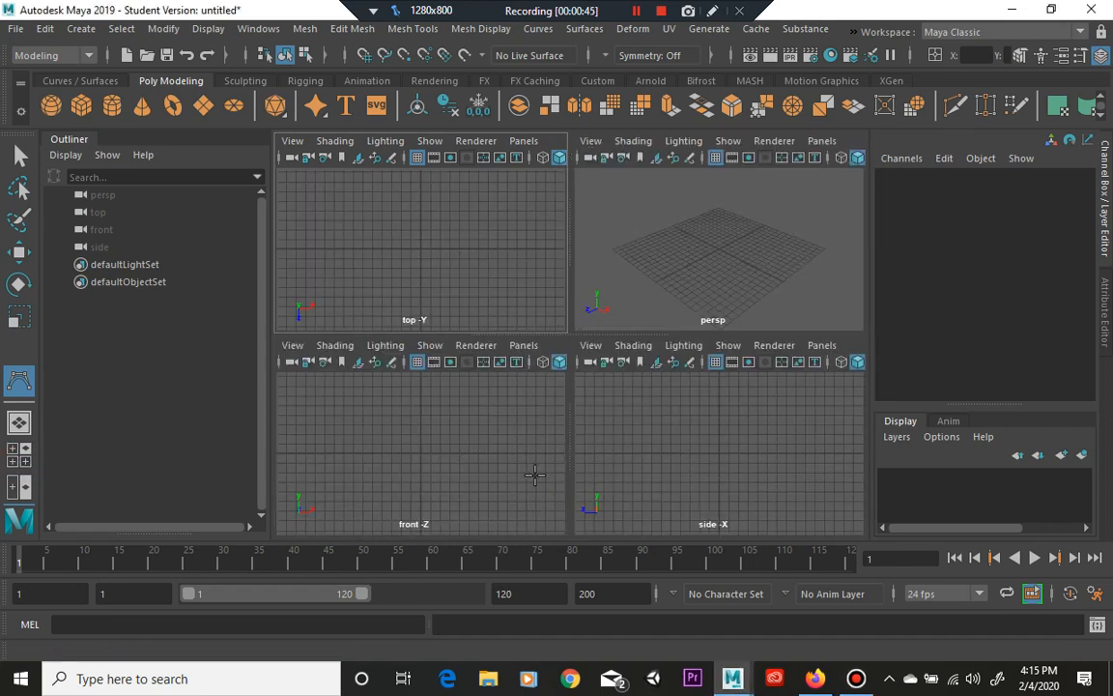
pyautogui.moveTo(494, 432)
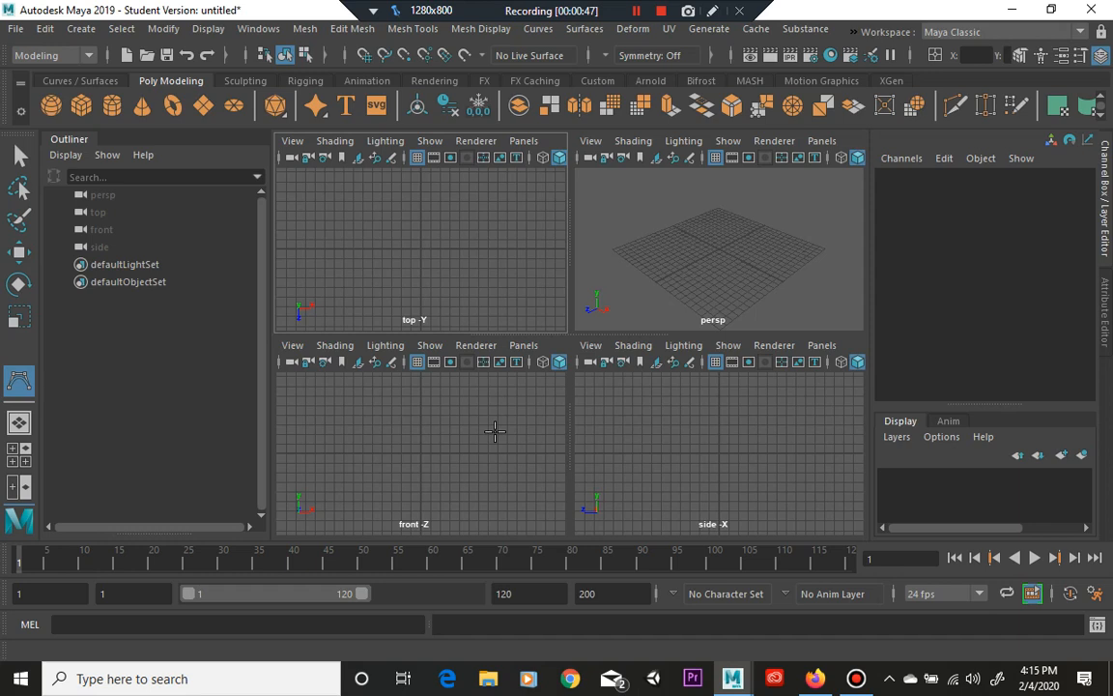
pyautogui.moveTo(465, 428)
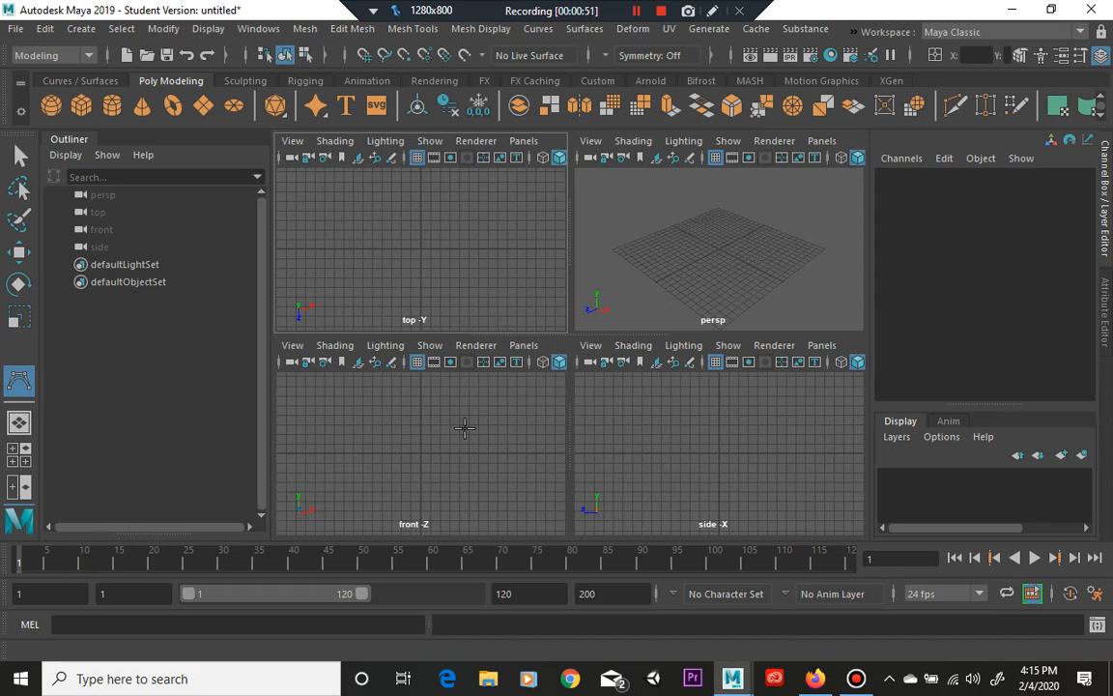
pyautogui.moveTo(408, 419)
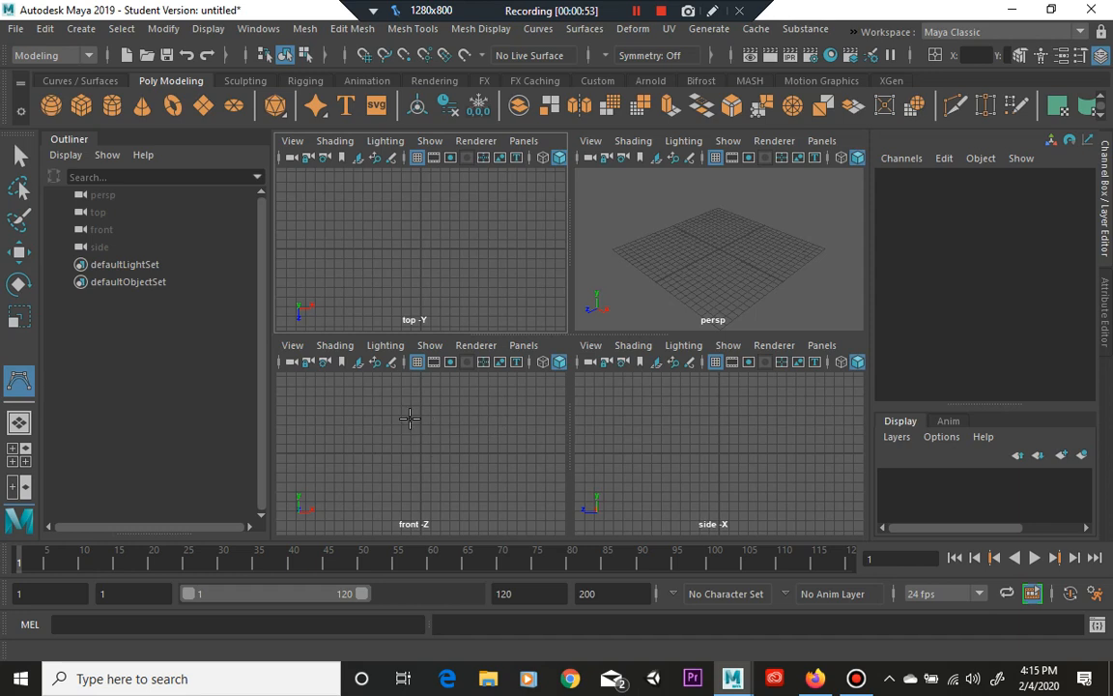
pyautogui.moveTo(509, 454)
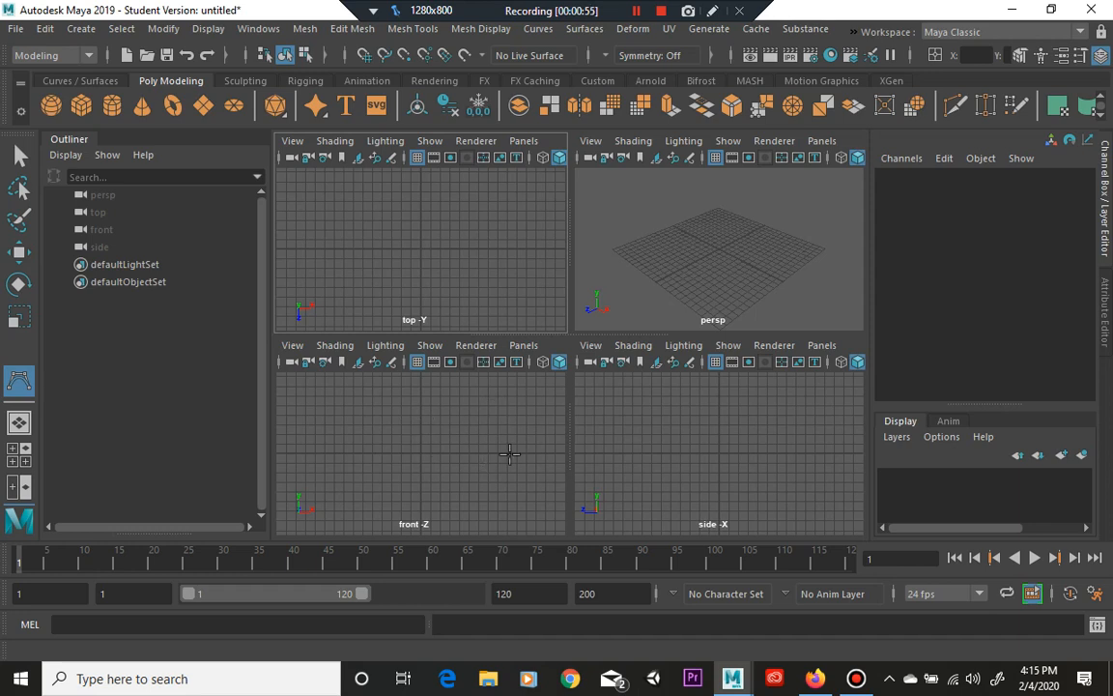
pyautogui.moveTo(730, 419)
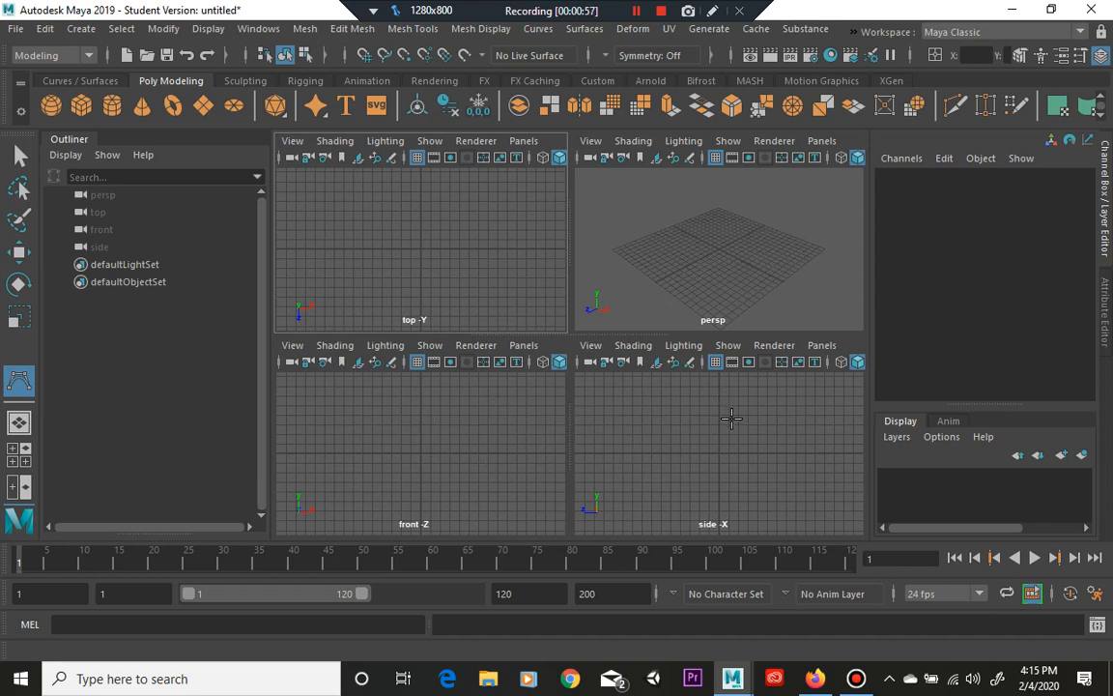
pyautogui.moveTo(449, 420)
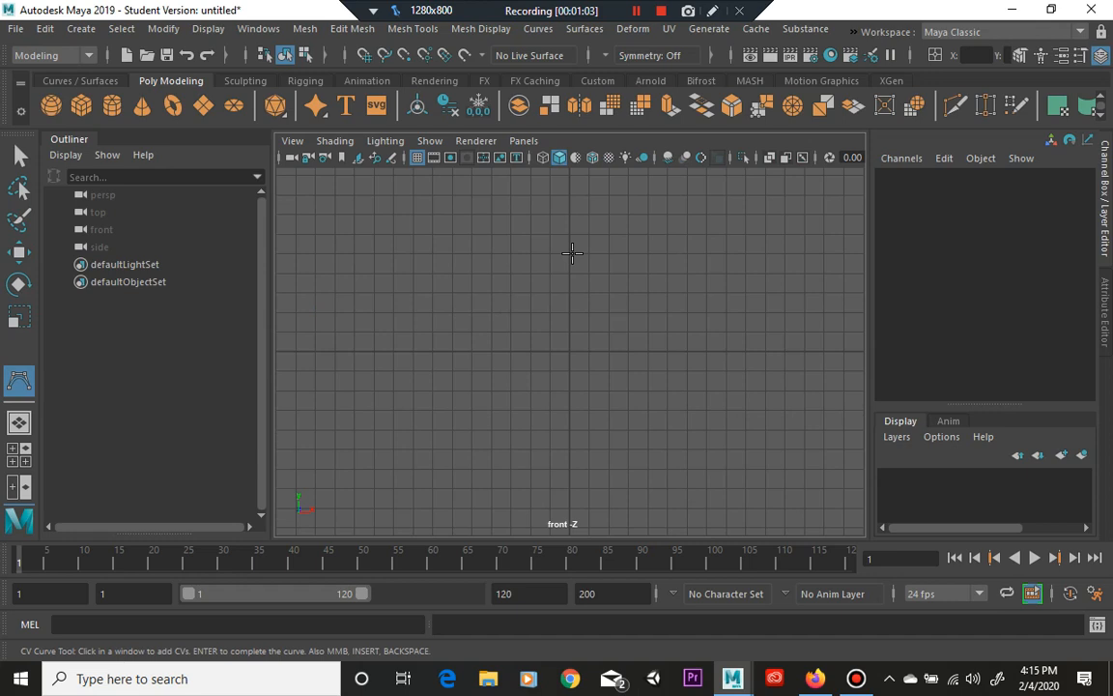
# Place CV points around a rounded loop in the front view and close it as curve1.
pyautogui.click(541, 256)
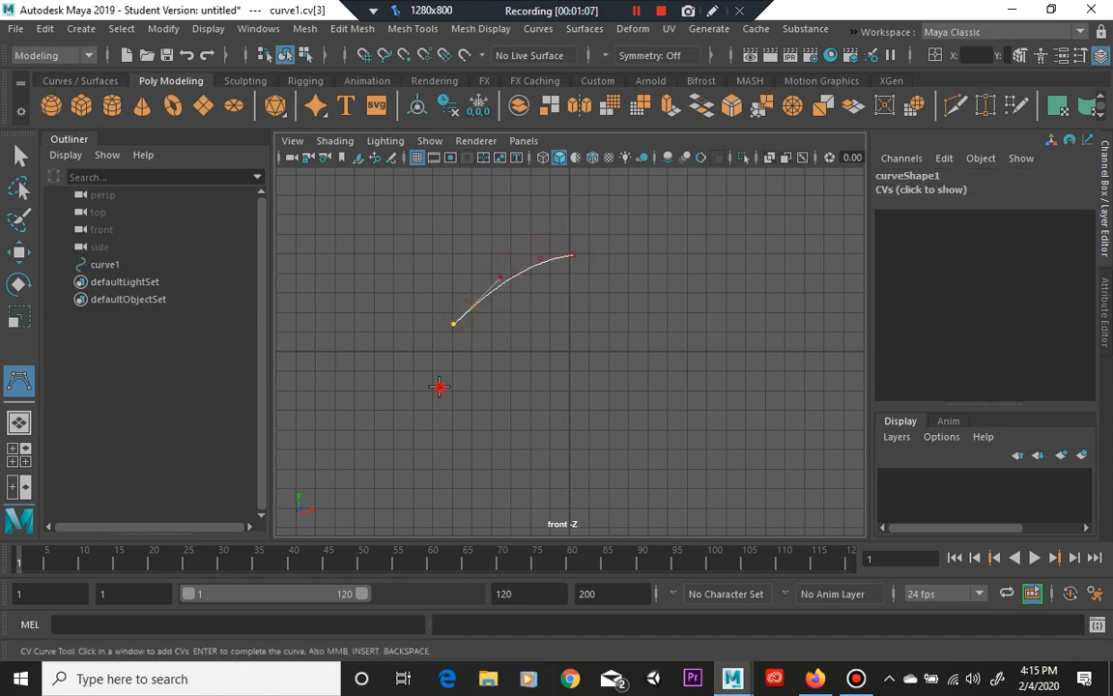
pyautogui.click(633, 464)
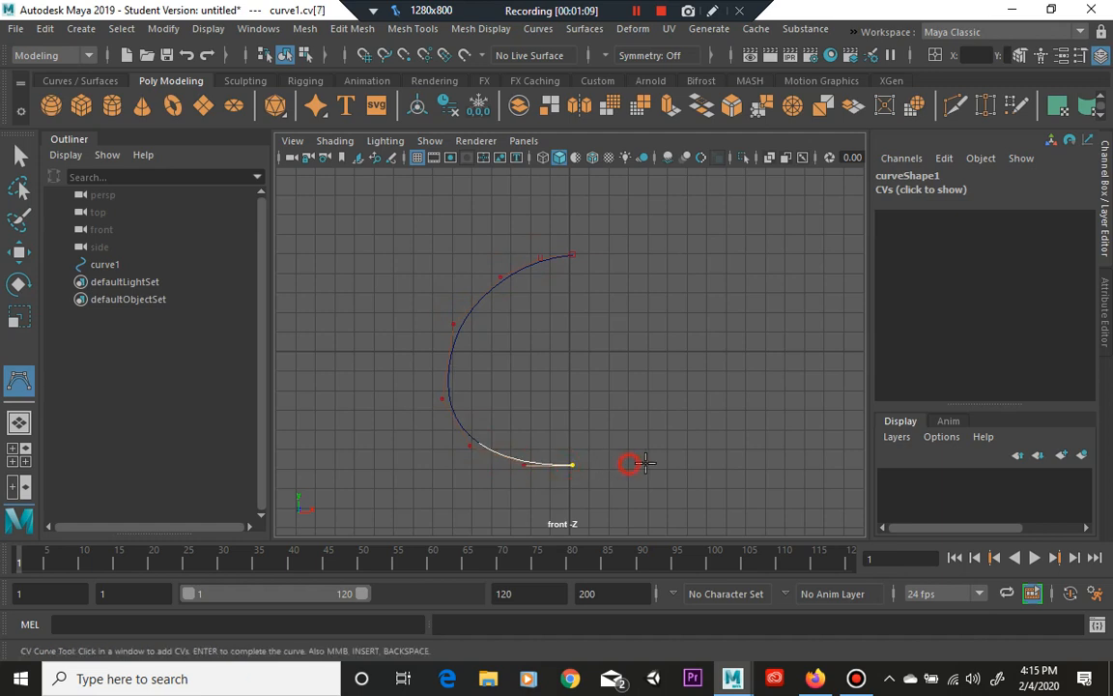
pyautogui.click(688, 317)
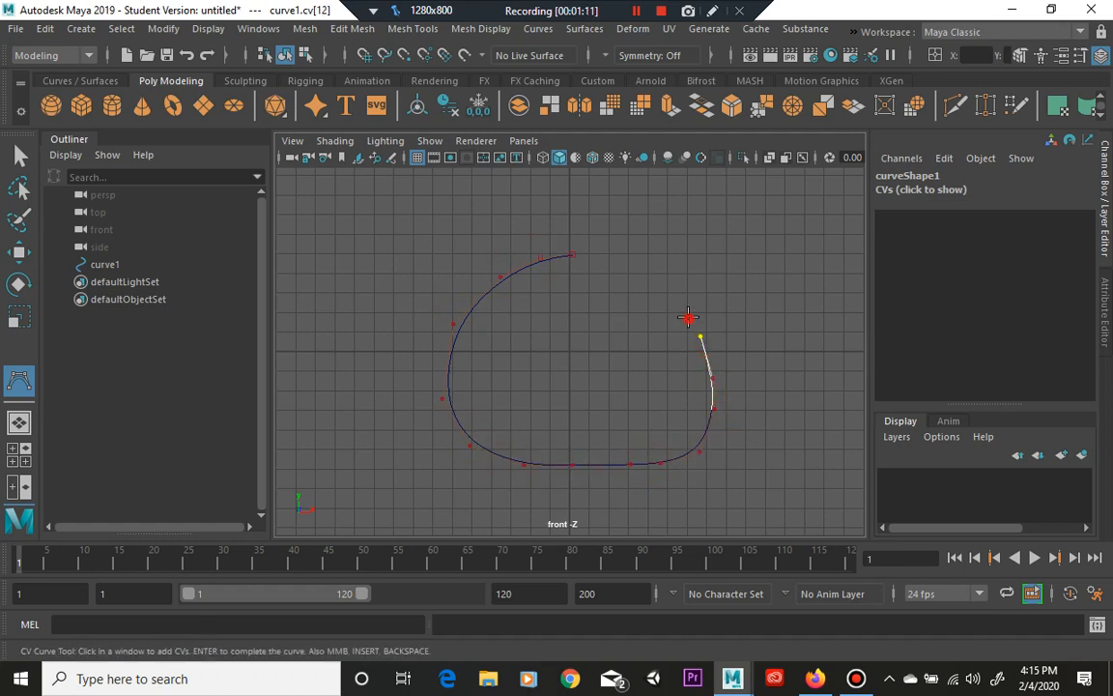
pyautogui.click(579, 253)
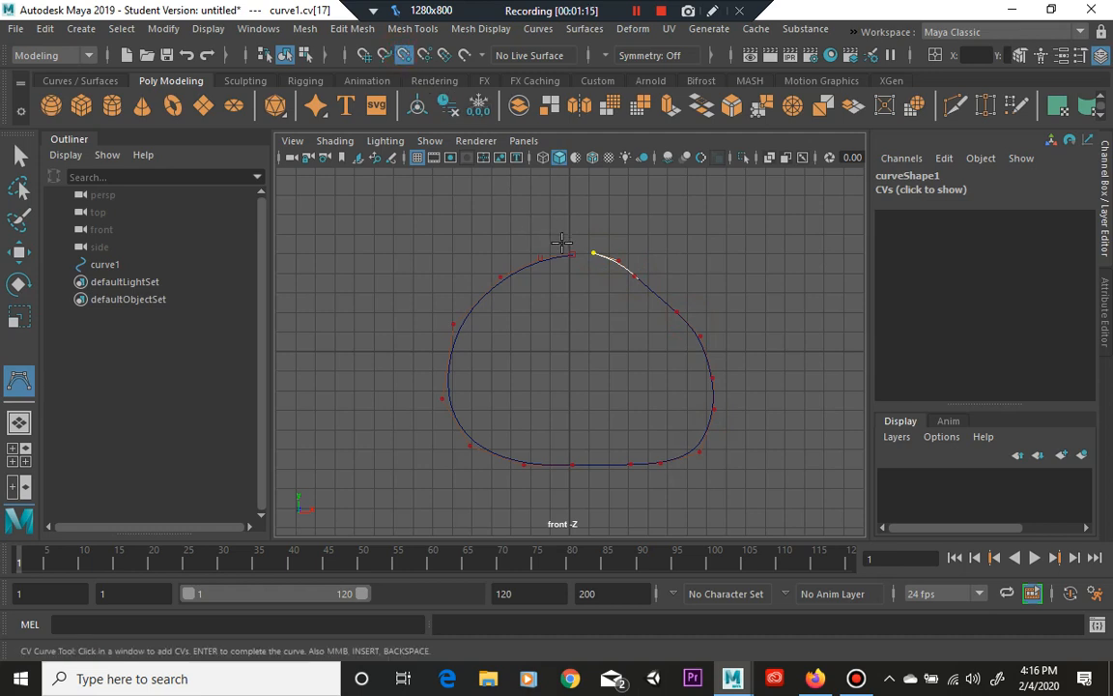
pyautogui.click(572, 254)
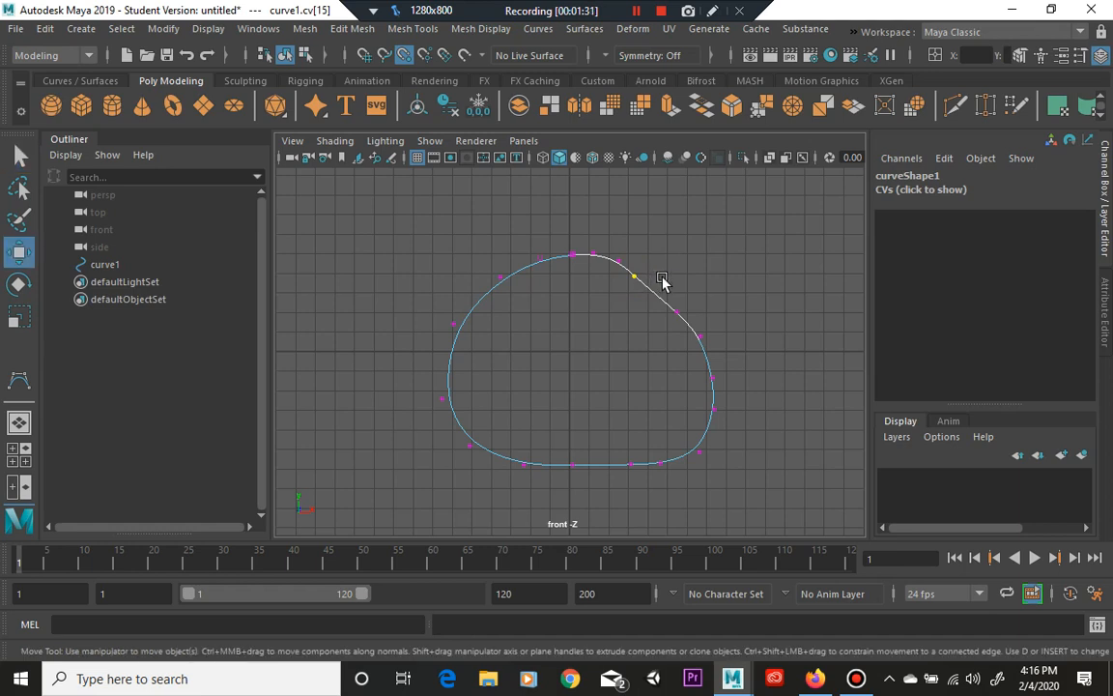
# Pick a control point on curve1, then return to object mode (F8) with the whole curve selected.
pyautogui.click(633, 278)
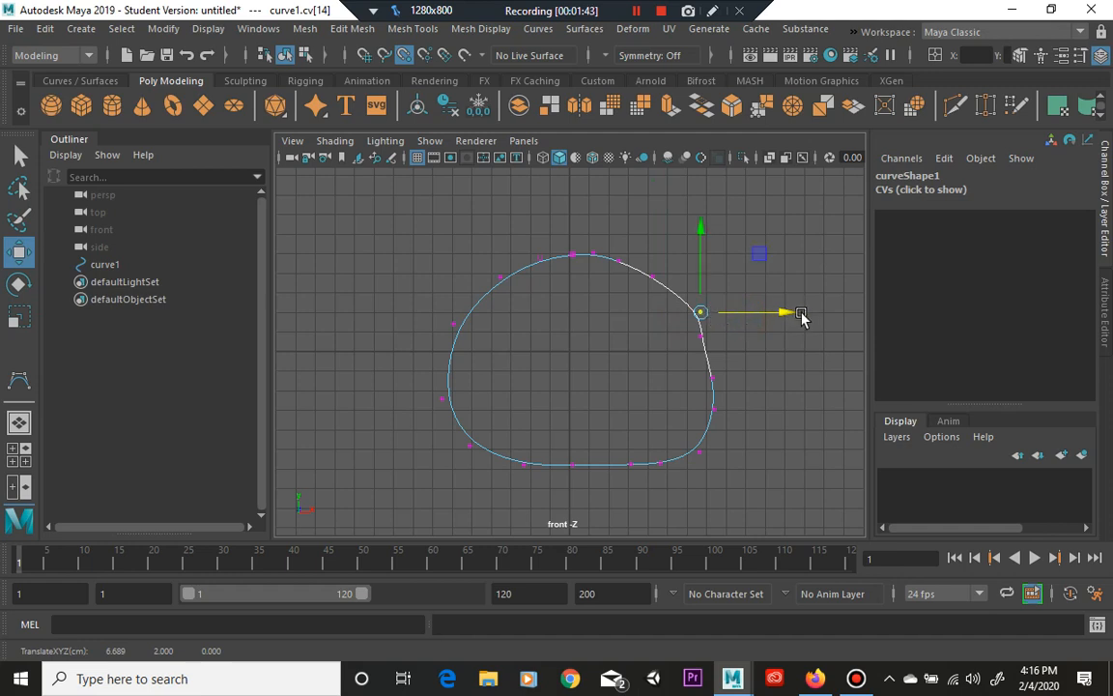
pyautogui.moveTo(406, 206)
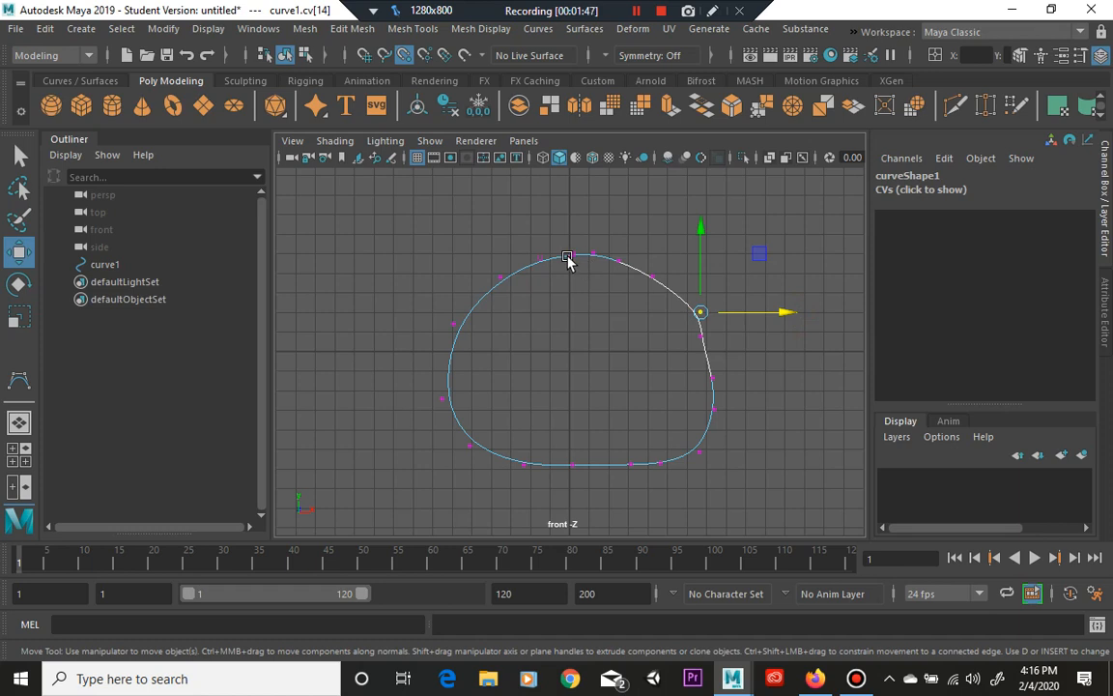
pyautogui.press('F8')
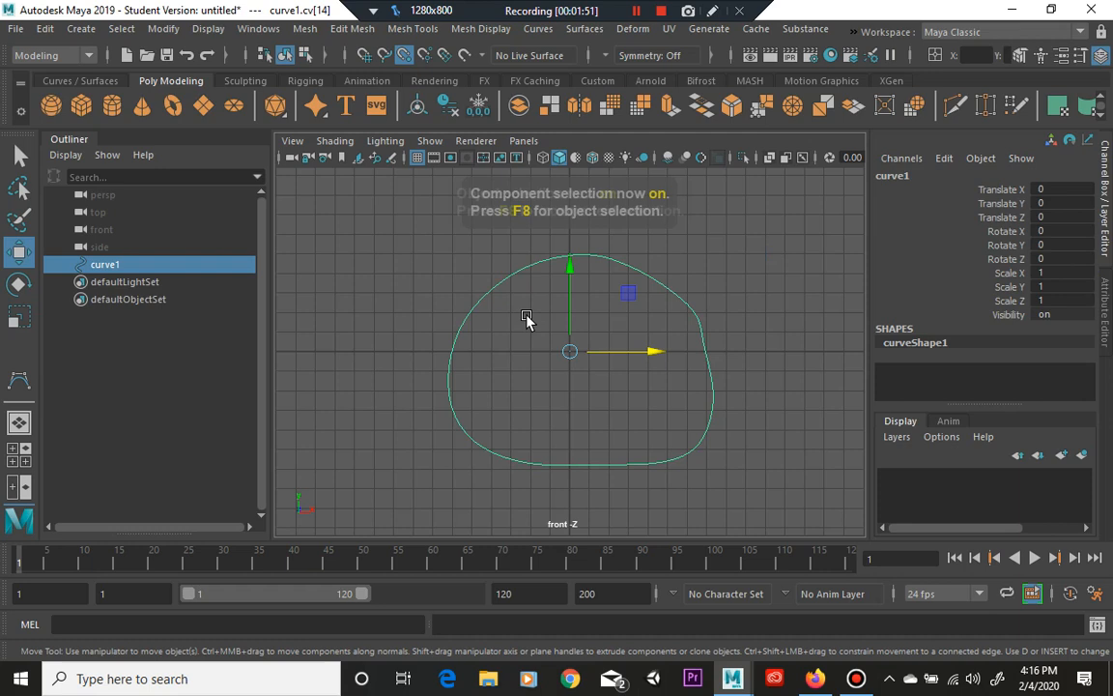
pyautogui.press('F8')
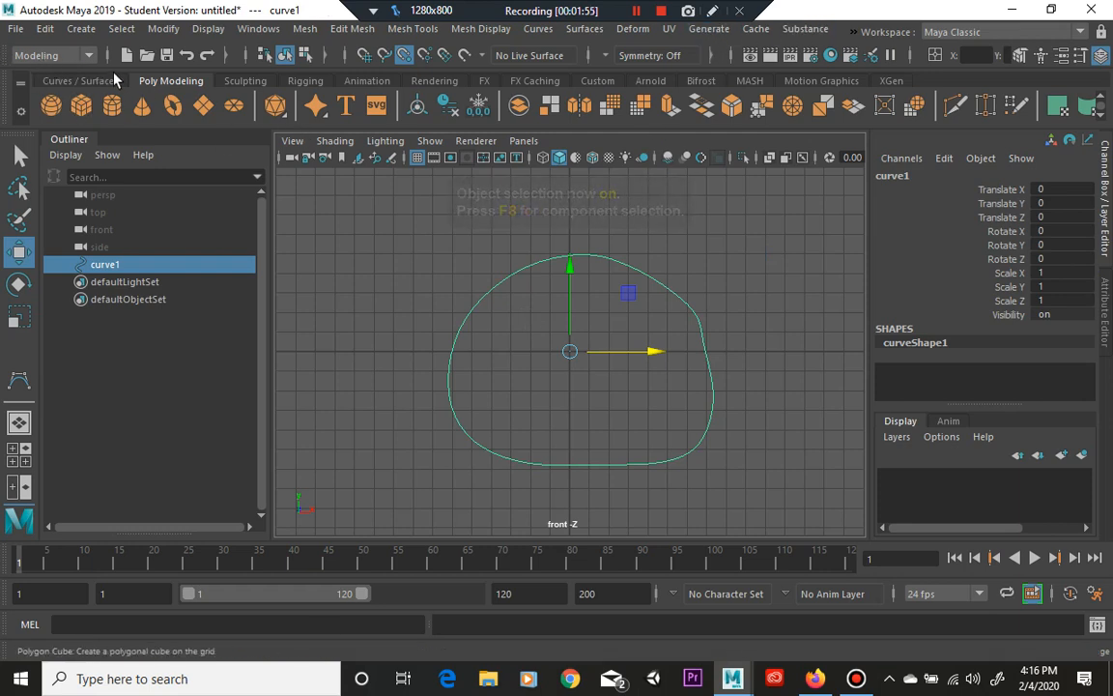
# Show the Surfaces menu listing Loft, Planar and Revolve with curve1 selected.
pyautogui.click(585, 28)
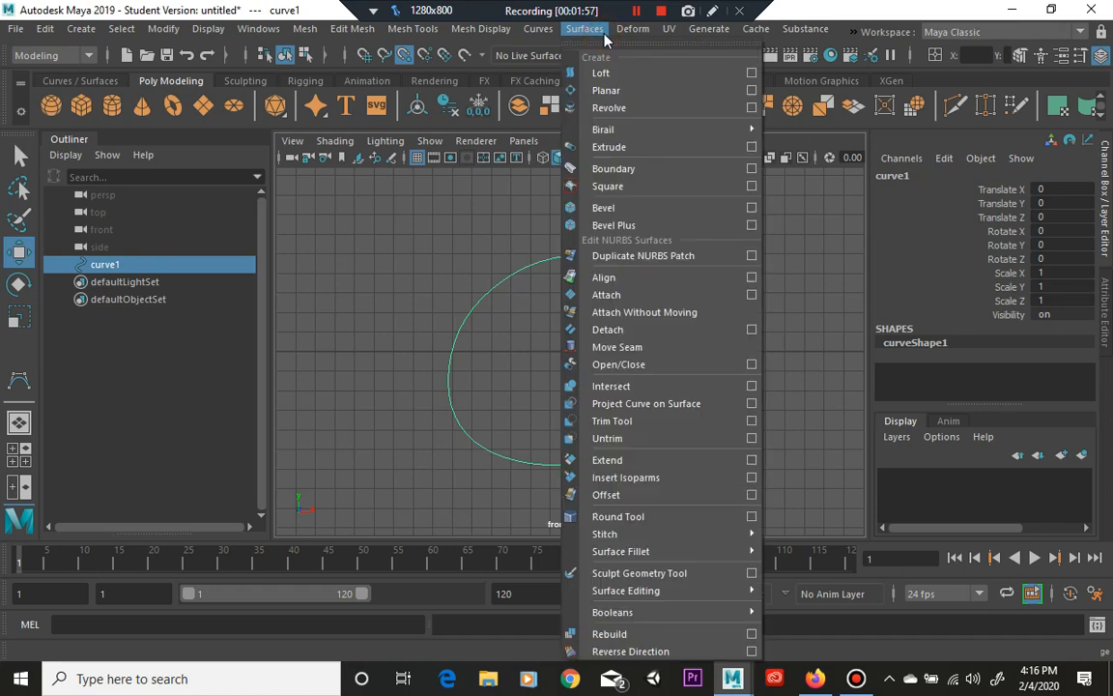
pyautogui.moveTo(608, 107)
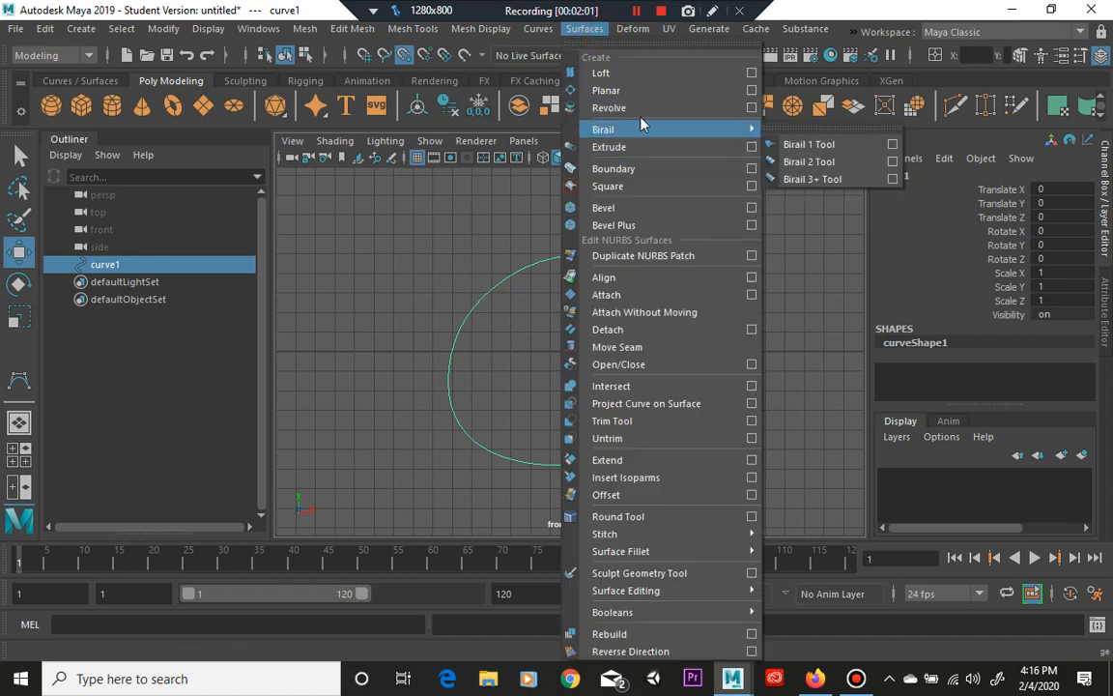
pyautogui.moveTo(662, 126)
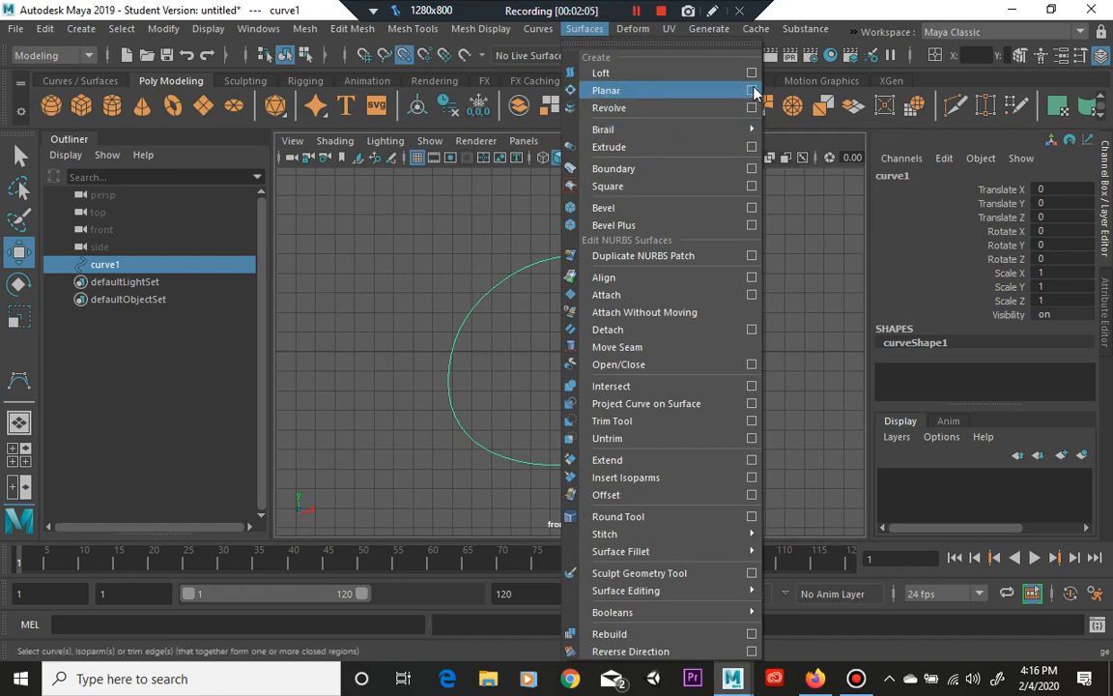
# Bring up the Planar Trim Surface Options for curve1.
pyautogui.click(752, 90)
pyautogui.write('100')
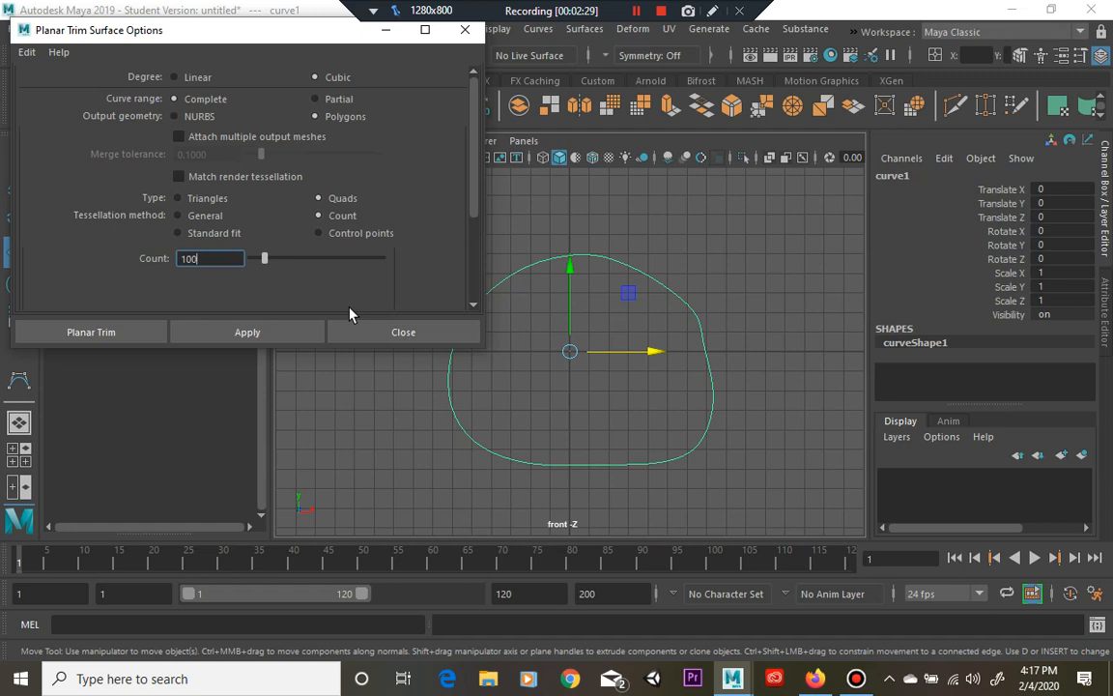
pyautogui.moveTo(606, 317)
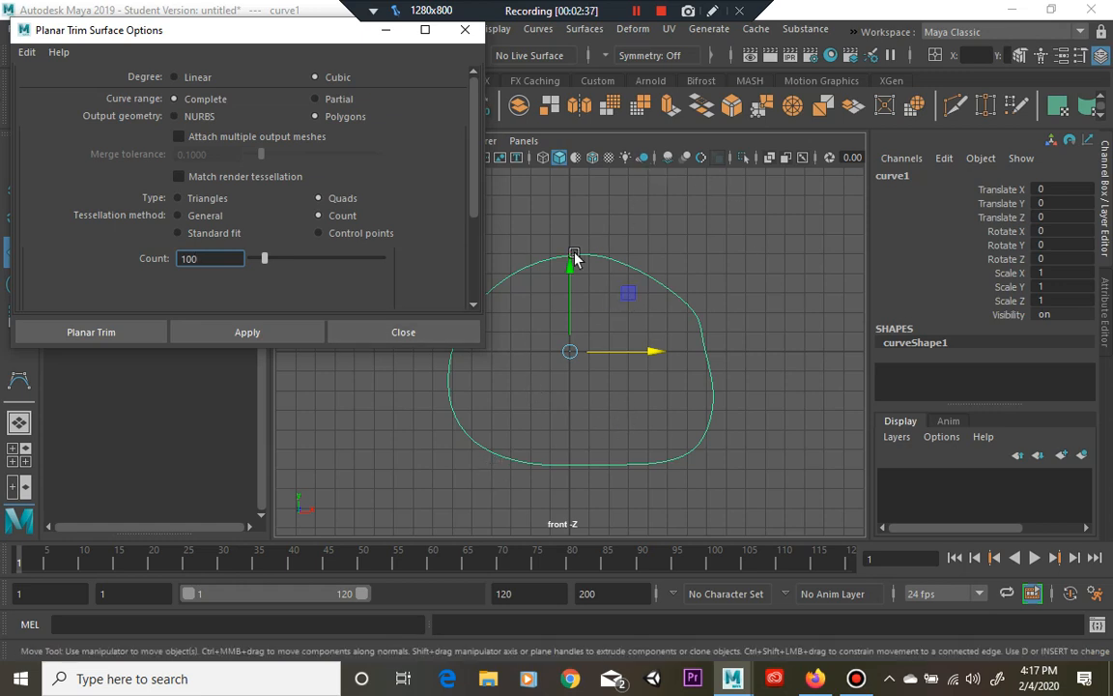
pyautogui.moveTo(621, 515)
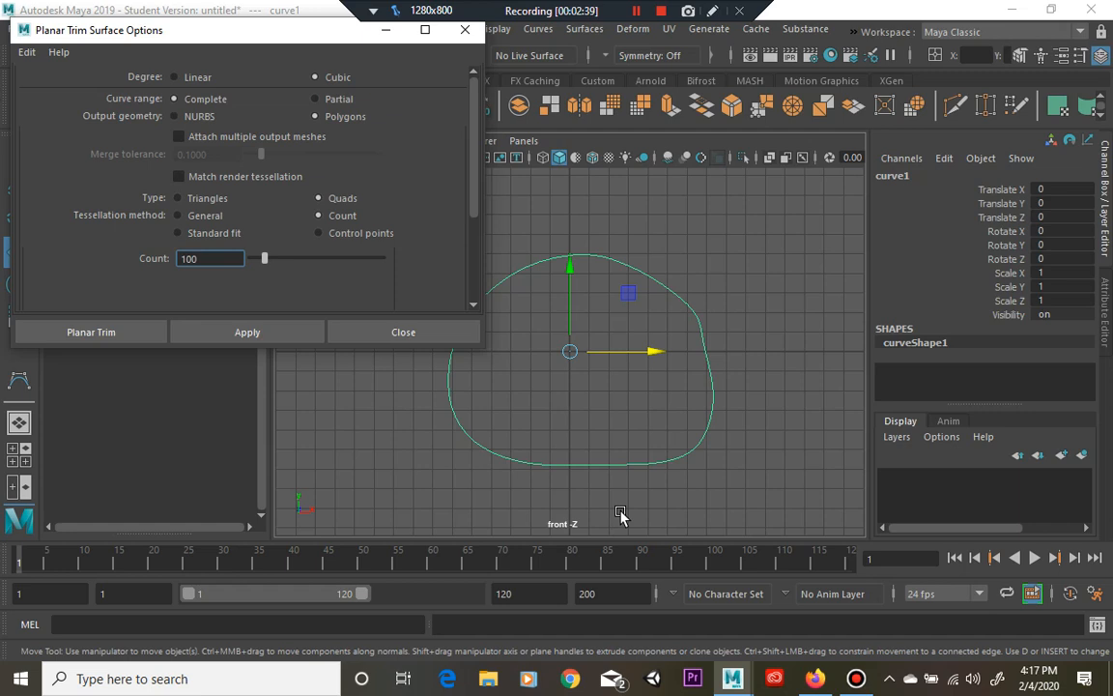
pyautogui.moveTo(657, 450)
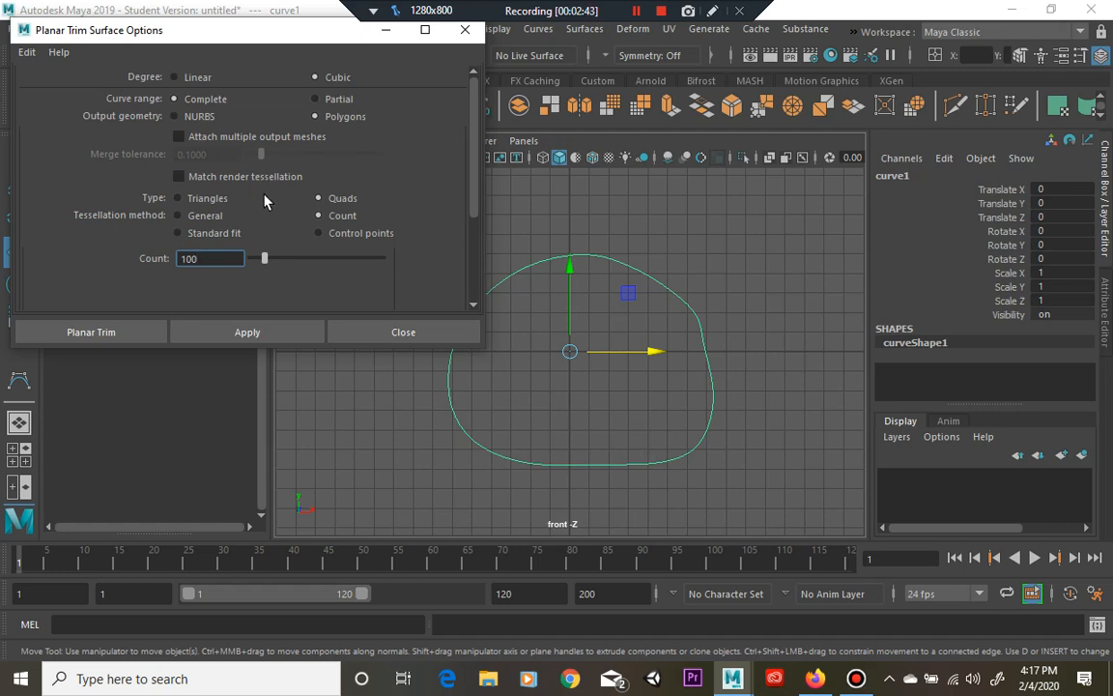
pyautogui.moveTo(539, 317)
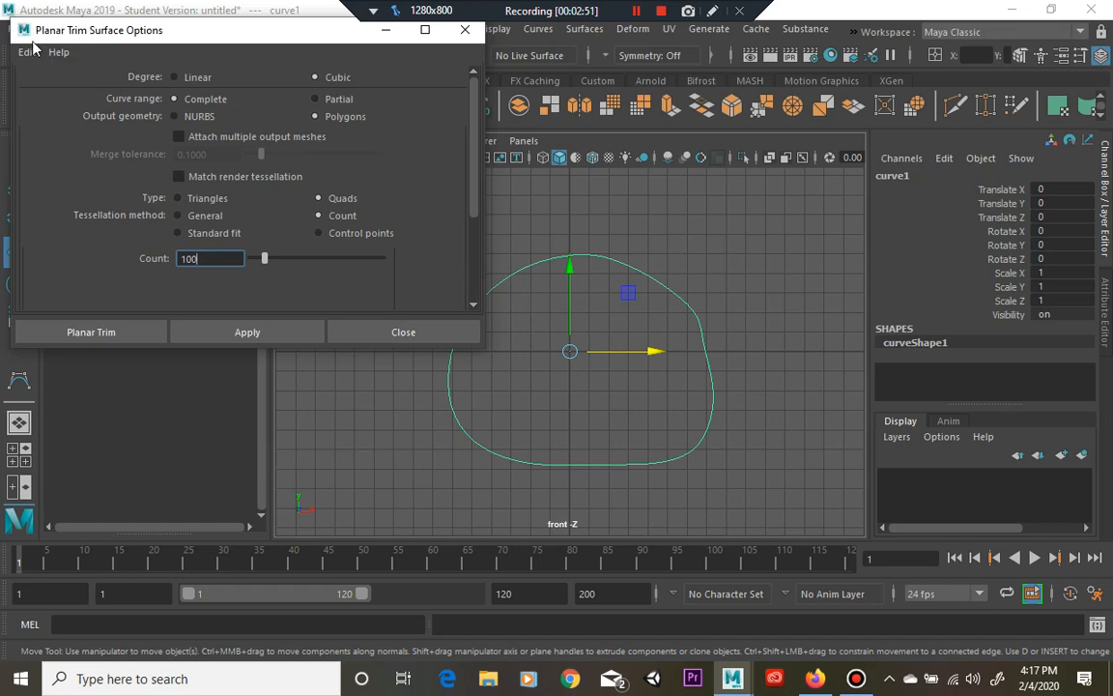
pyautogui.moveTo(280, 244)
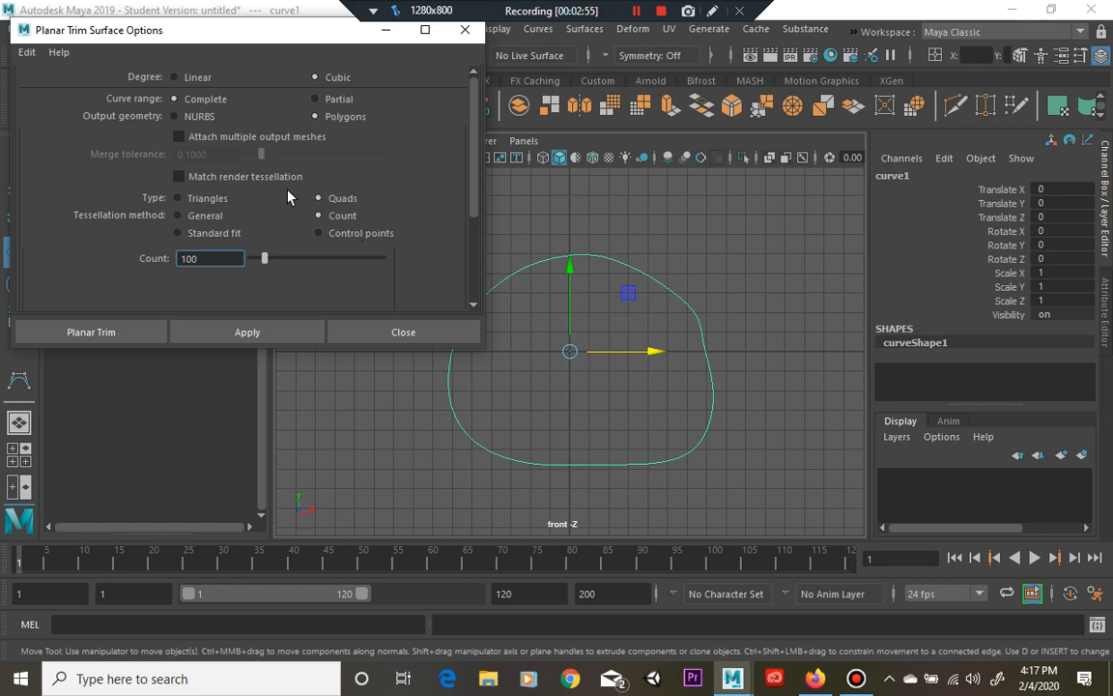
pyautogui.moveTo(261, 209)
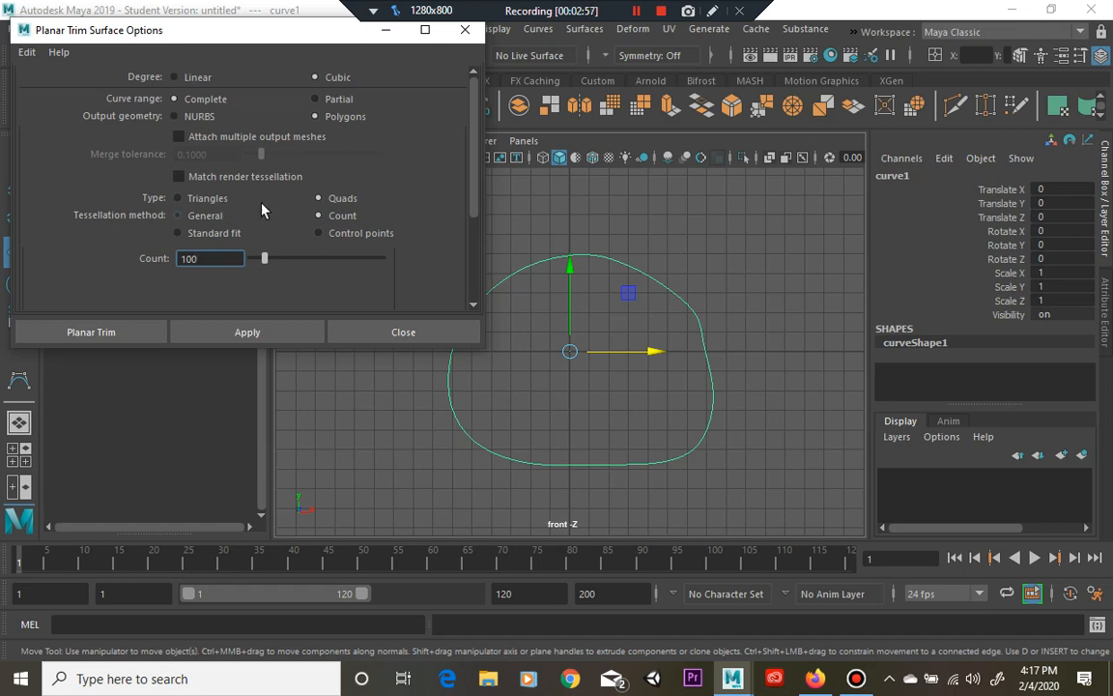
pyautogui.moveTo(150, 264)
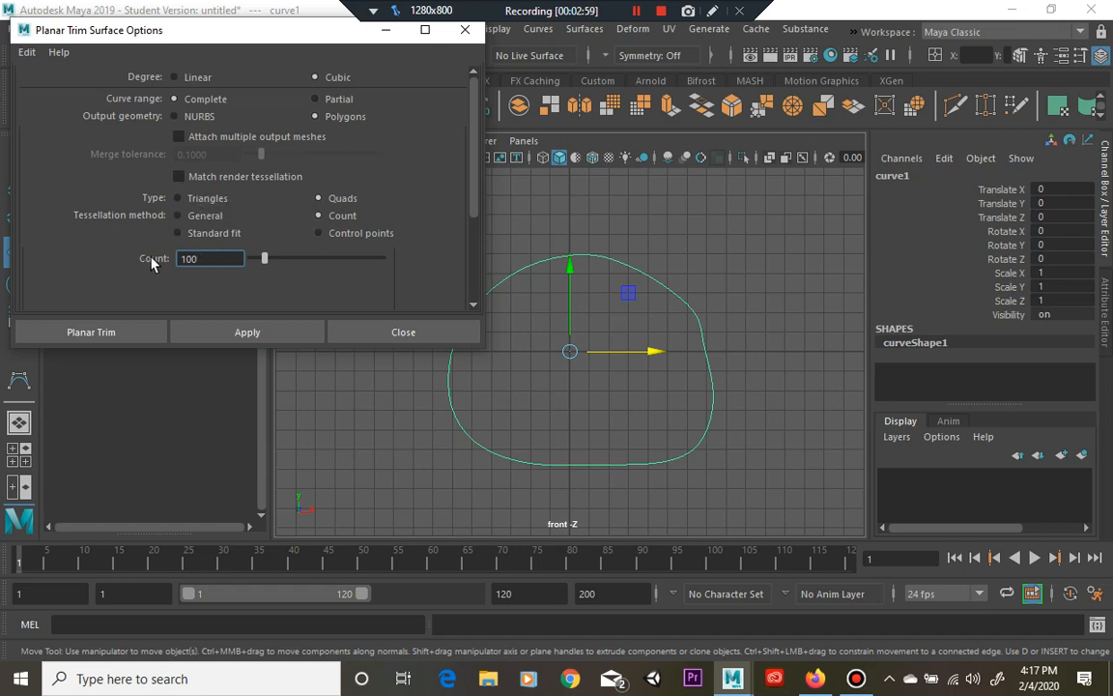
pyautogui.moveTo(353, 230)
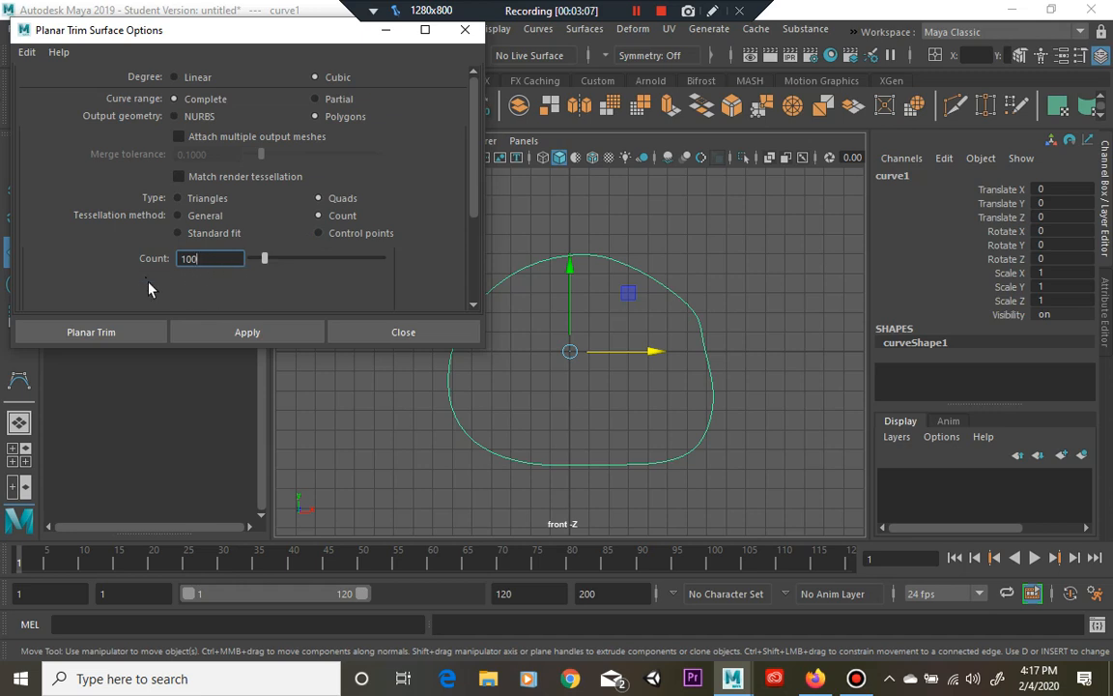
pyautogui.moveTo(239, 254)
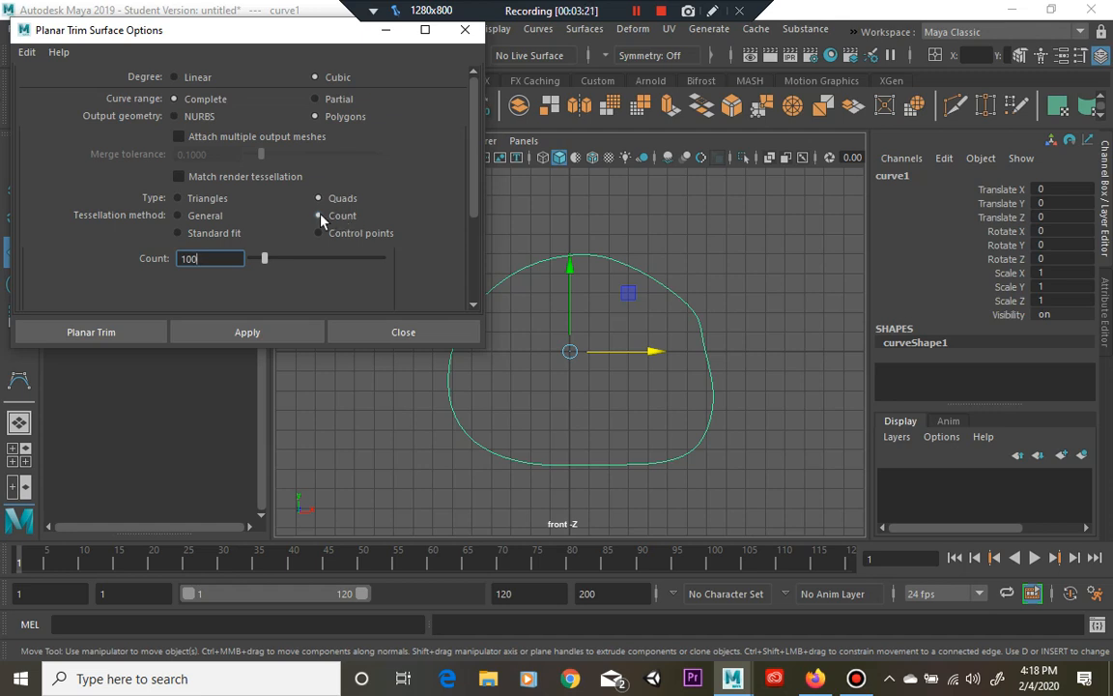
pyautogui.moveTo(217, 292)
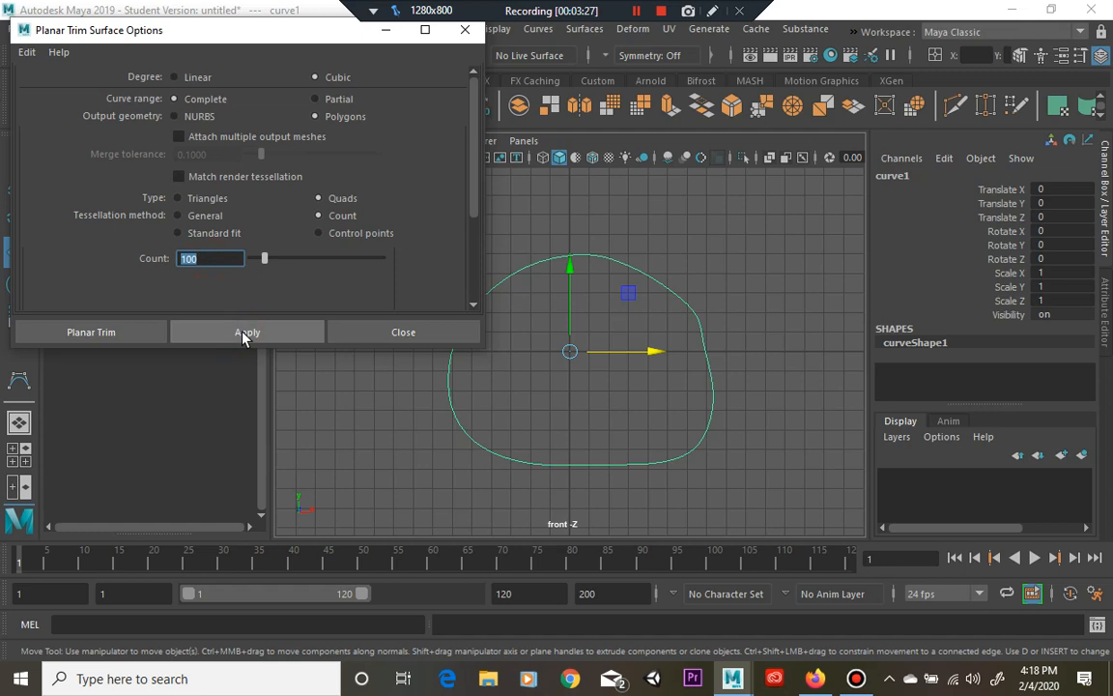
# Apply the planar trim to create planarTrimmedSurface1, a quad mesh filling curve1.
pyautogui.click(246, 331)
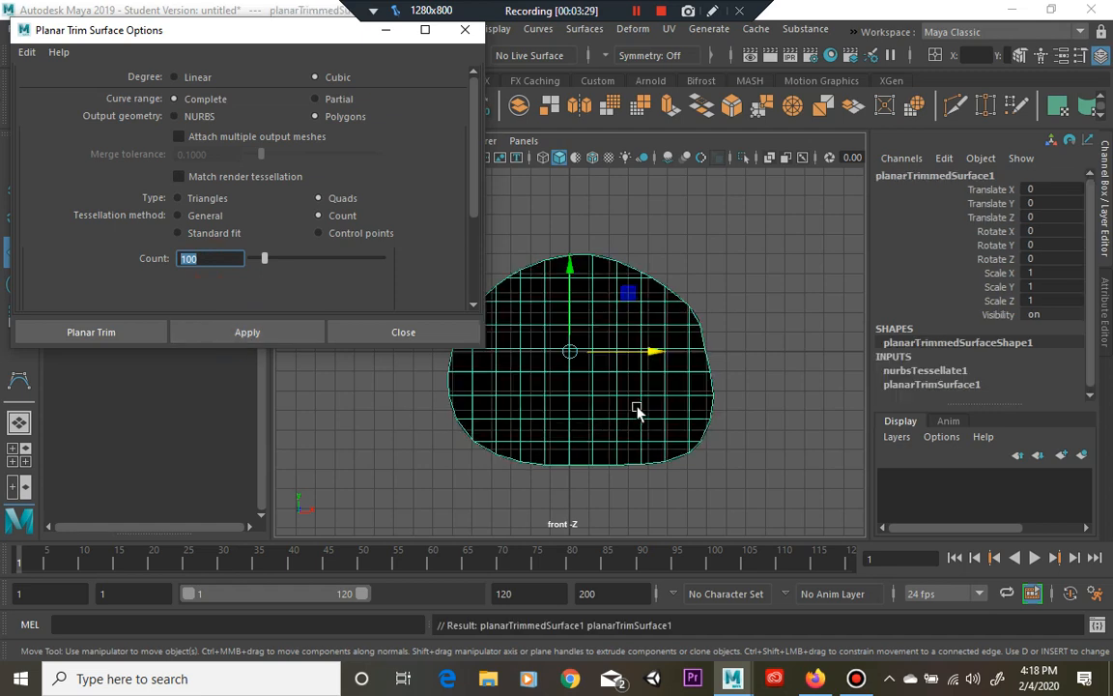
pyautogui.moveTo(652, 292)
pyautogui.write('61')
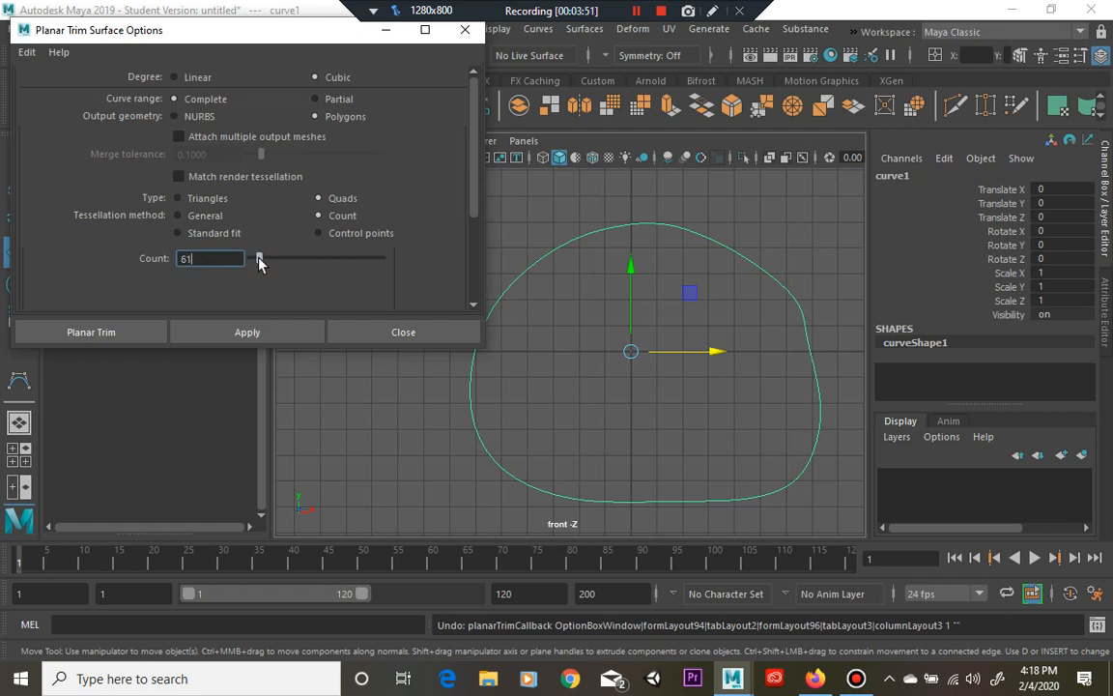
# Lower the tessellation Count slider for a coarser planar surface and re-enter the count field.
pyautogui.moveTo(259, 258); pyautogui.dragTo(253, 258)
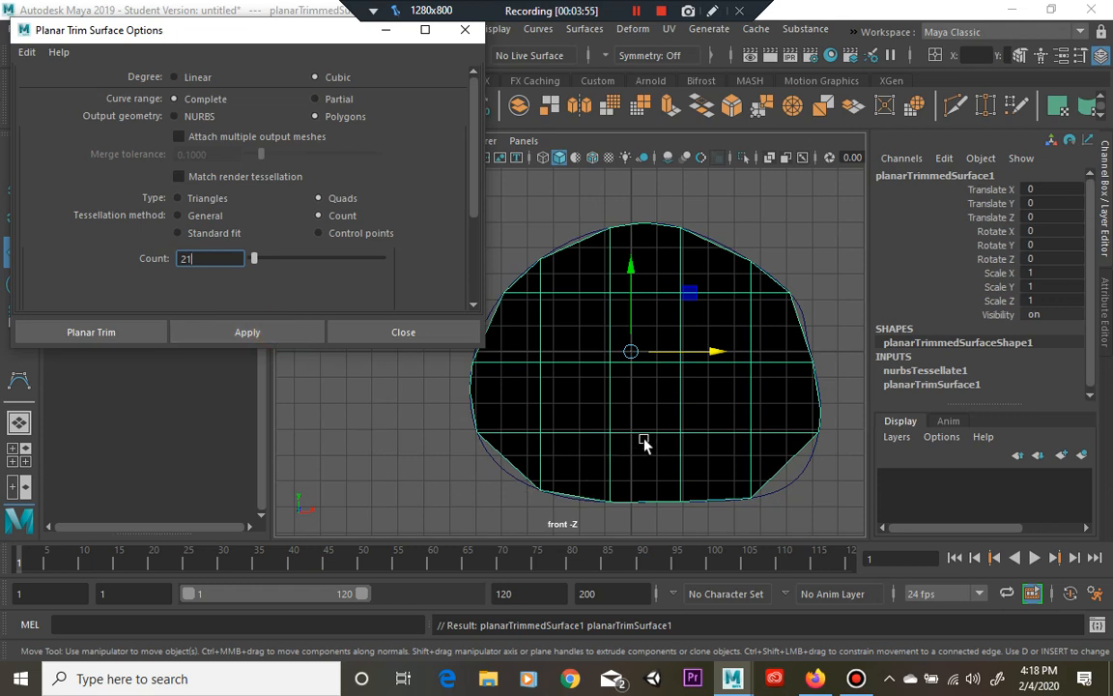
pyautogui.moveTo(596, 440)
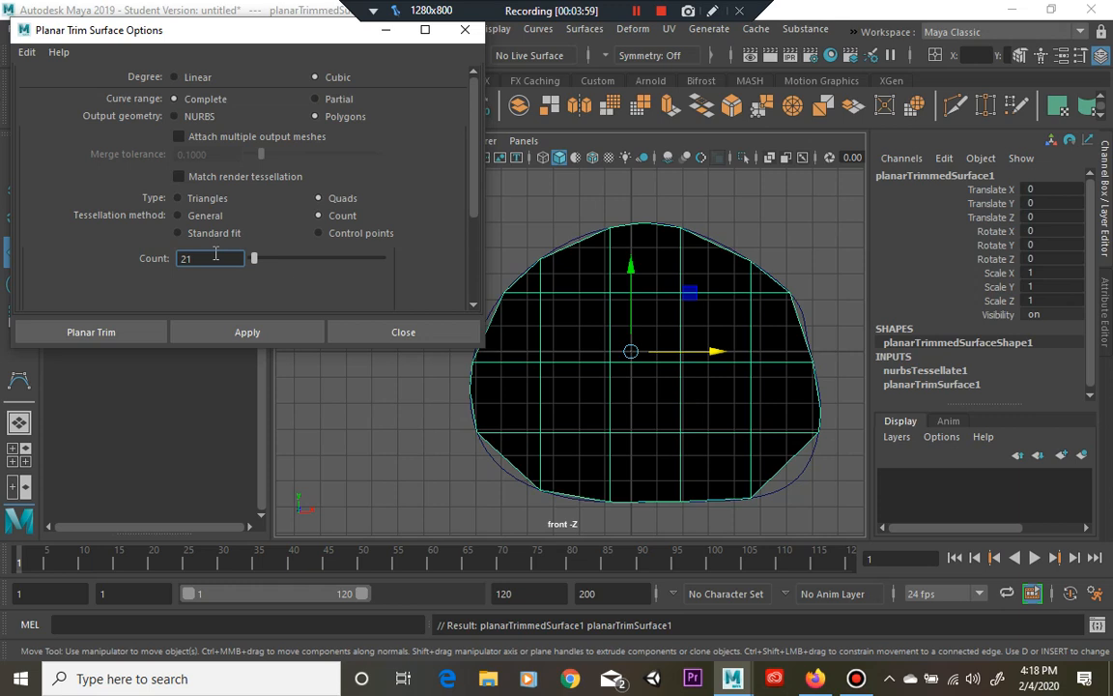
pyautogui.moveTo(609, 464)
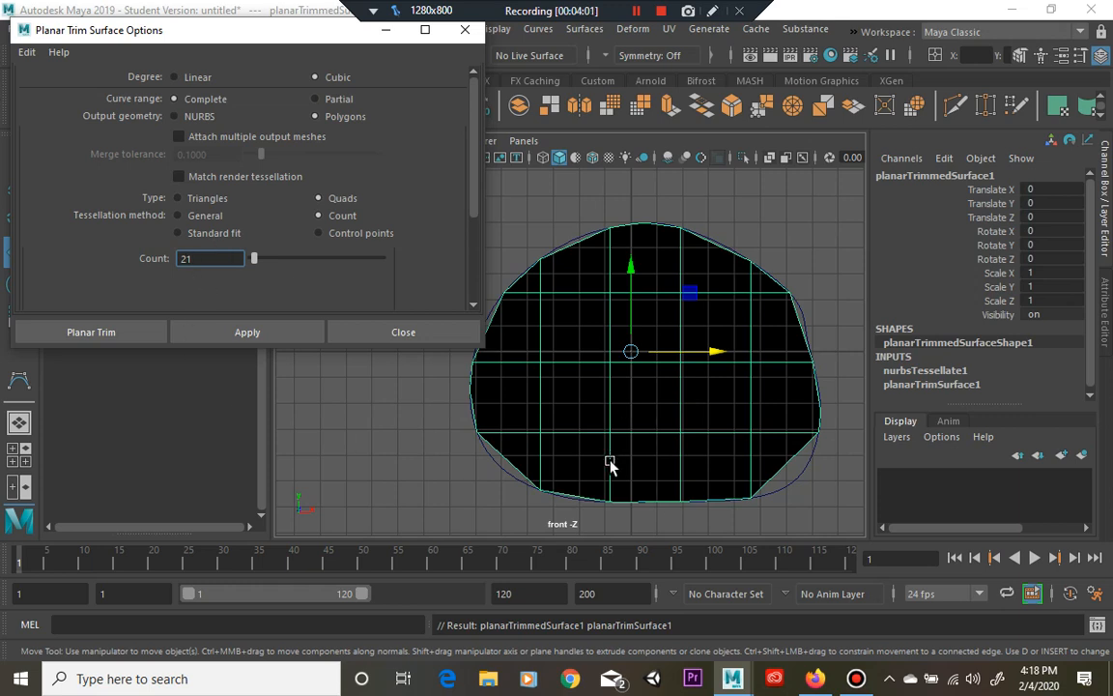
pyautogui.moveTo(705, 436)
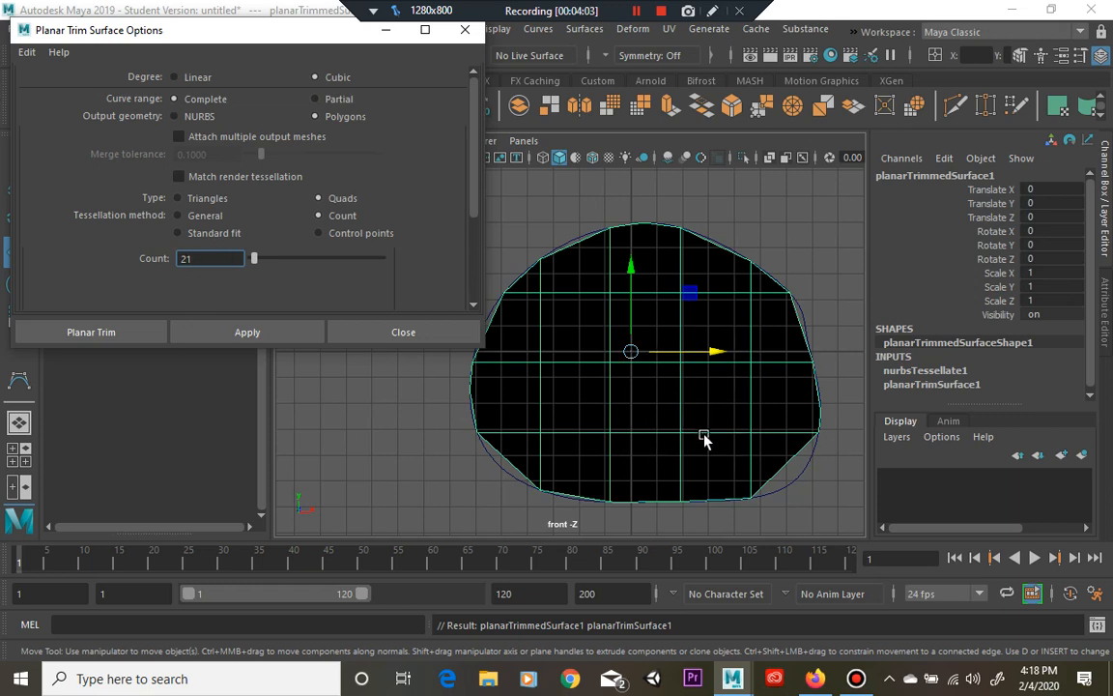
pyautogui.moveTo(679, 418)
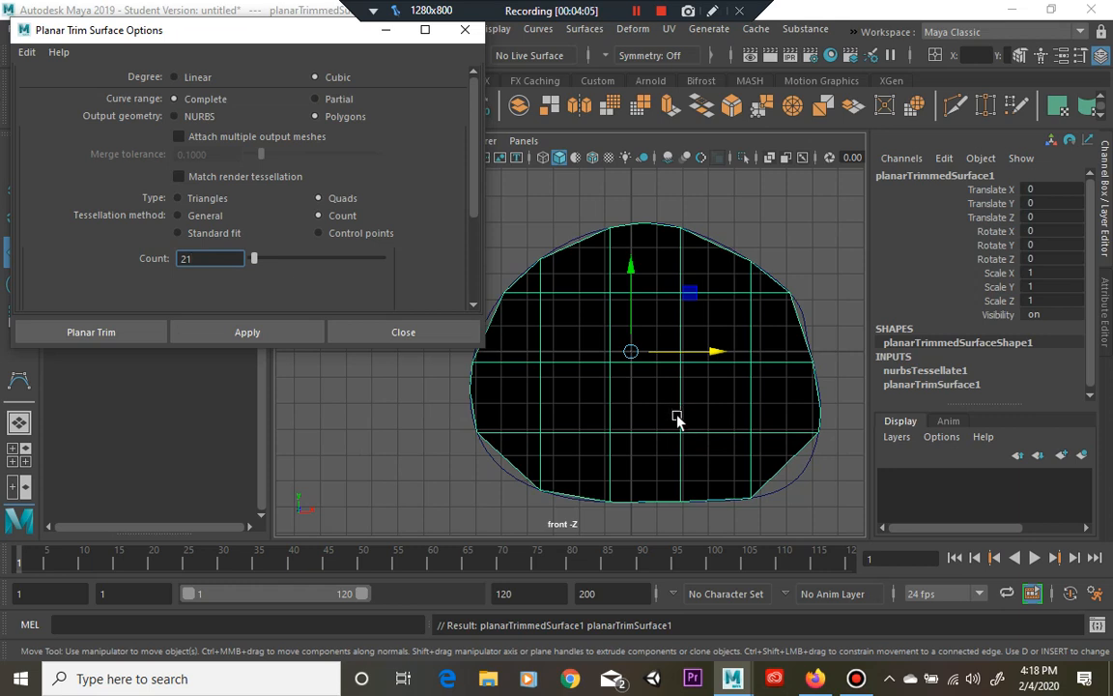
pyautogui.moveTo(697, 380)
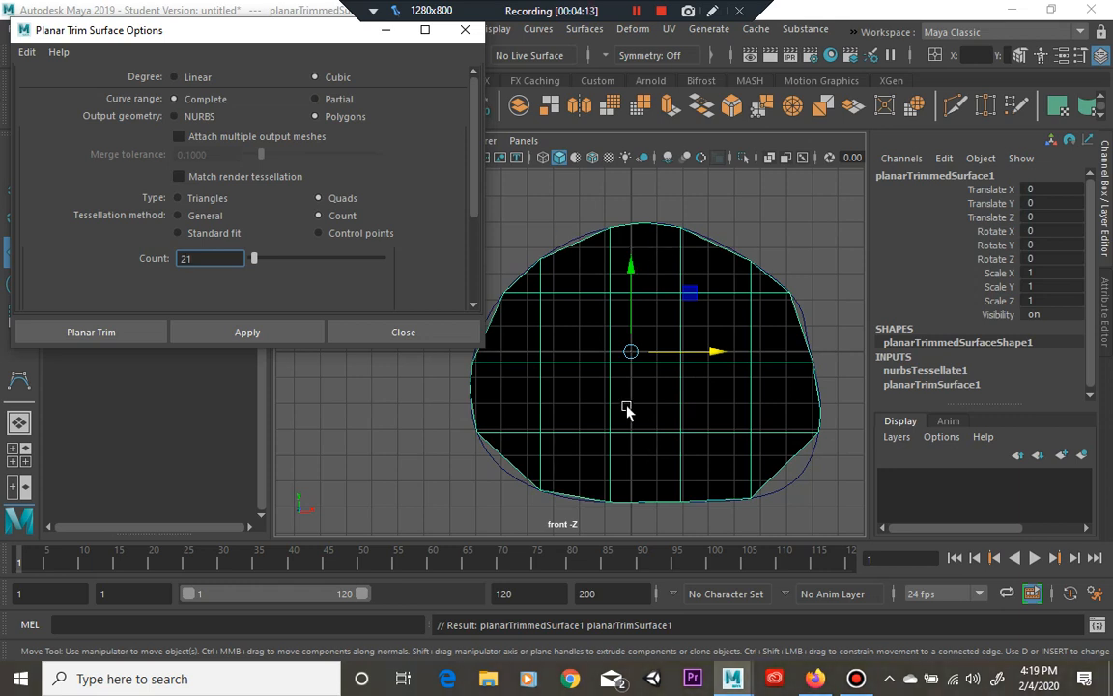
pyautogui.click(212, 258)
pyautogui.write('115')
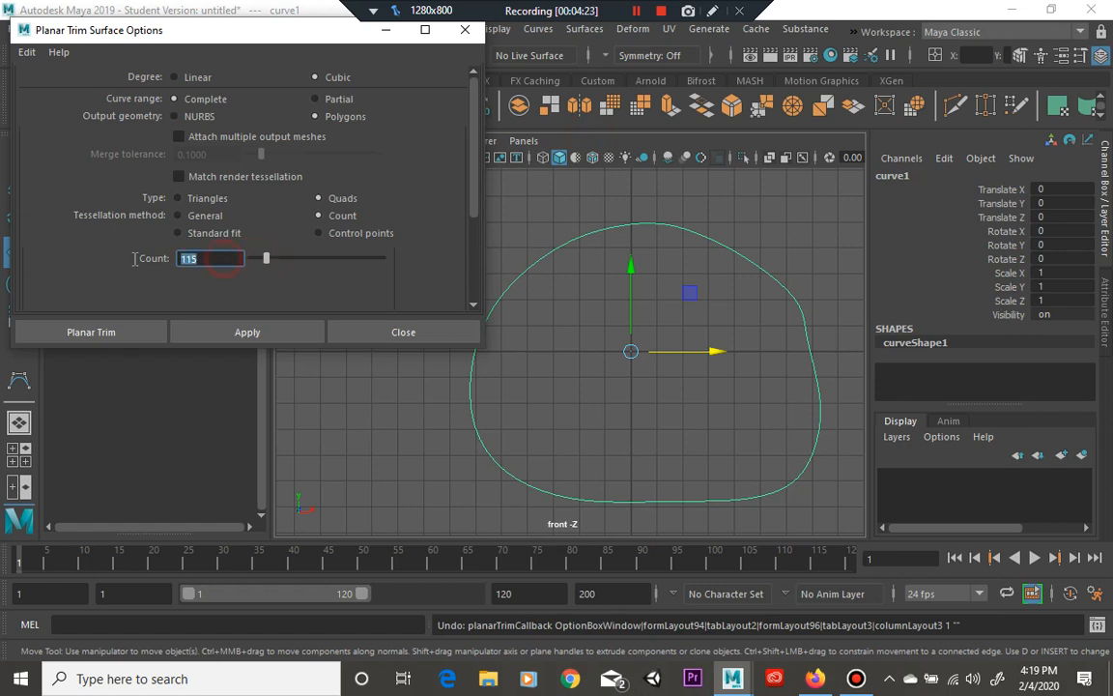
# Raise the tessellation count and apply to rebuild planarTrimmedSurface1 as a much denser quad grid.
pyautogui.write('100')
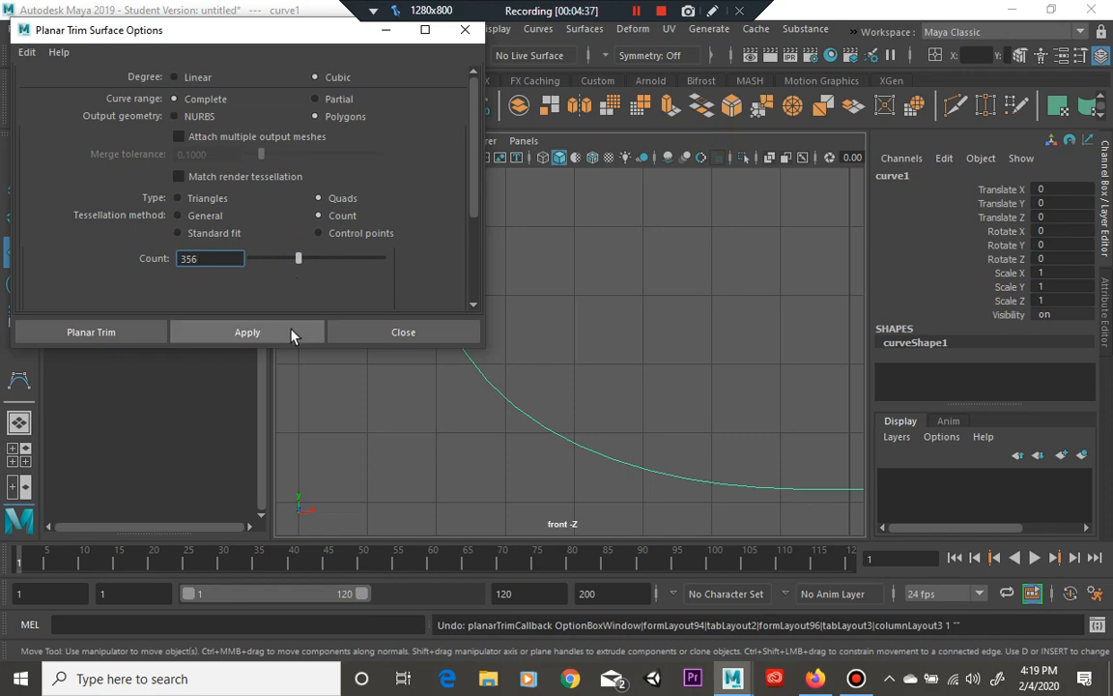
pyautogui.click(247, 331)
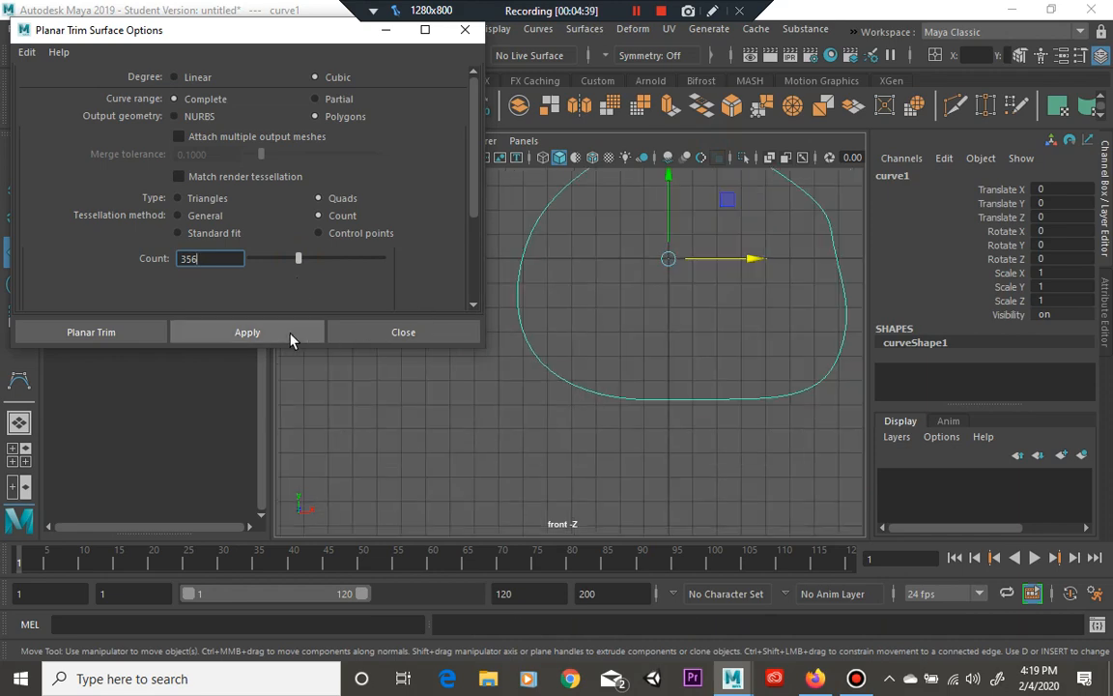
pyautogui.click(248, 332)
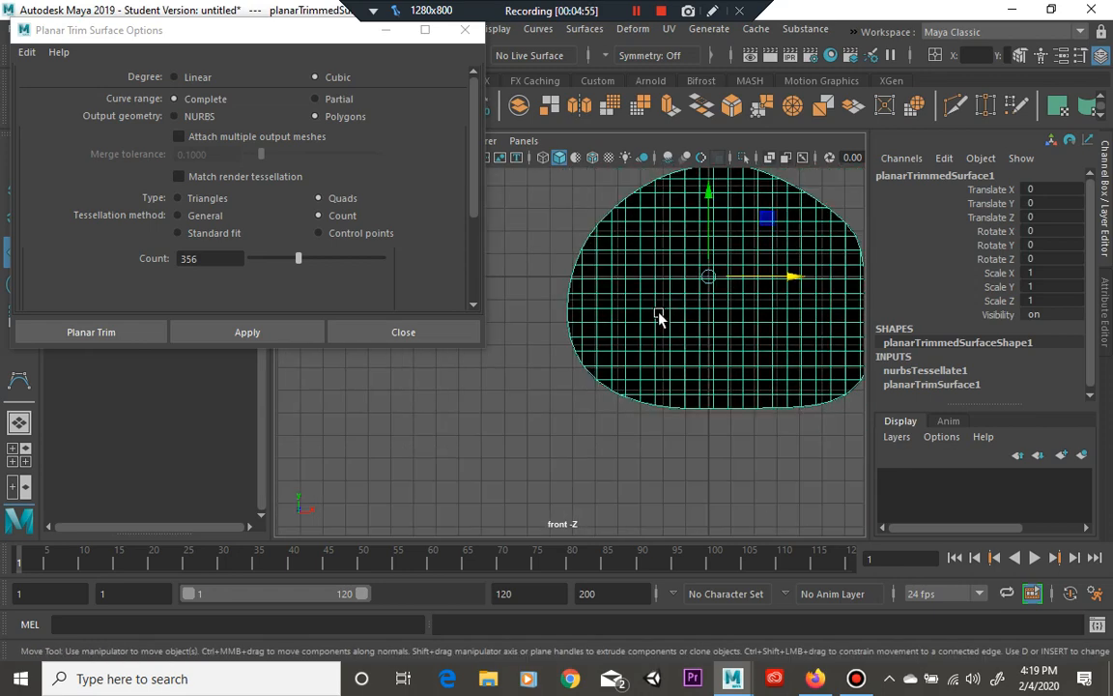
pyautogui.moveTo(669, 300)
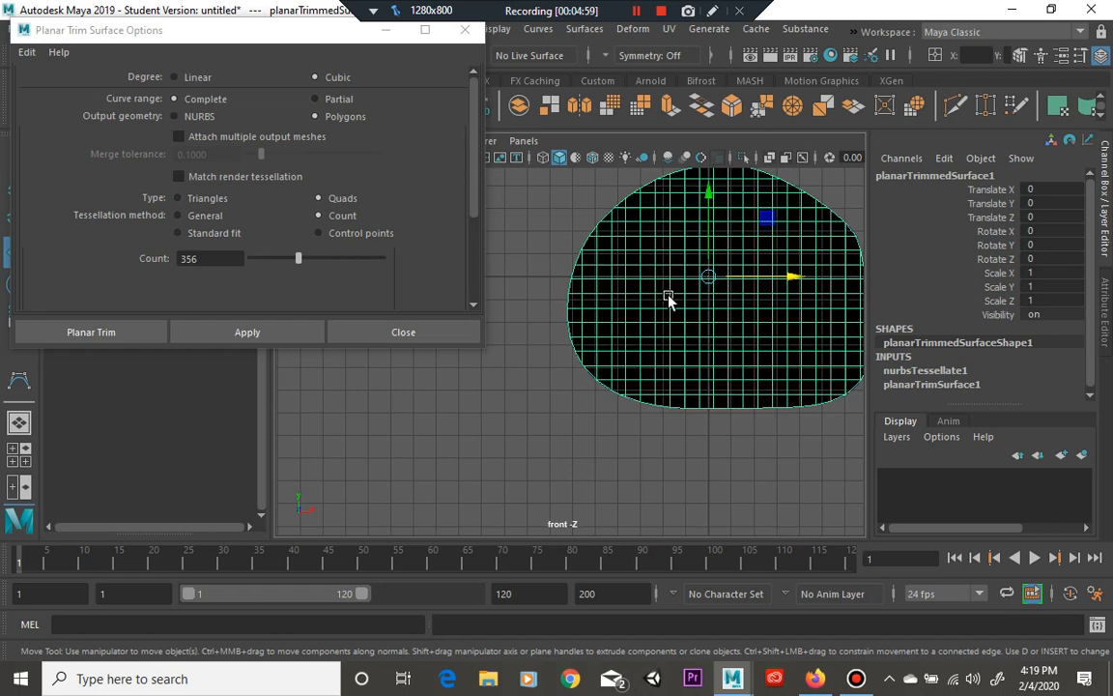
pyautogui.moveTo(592, 259)
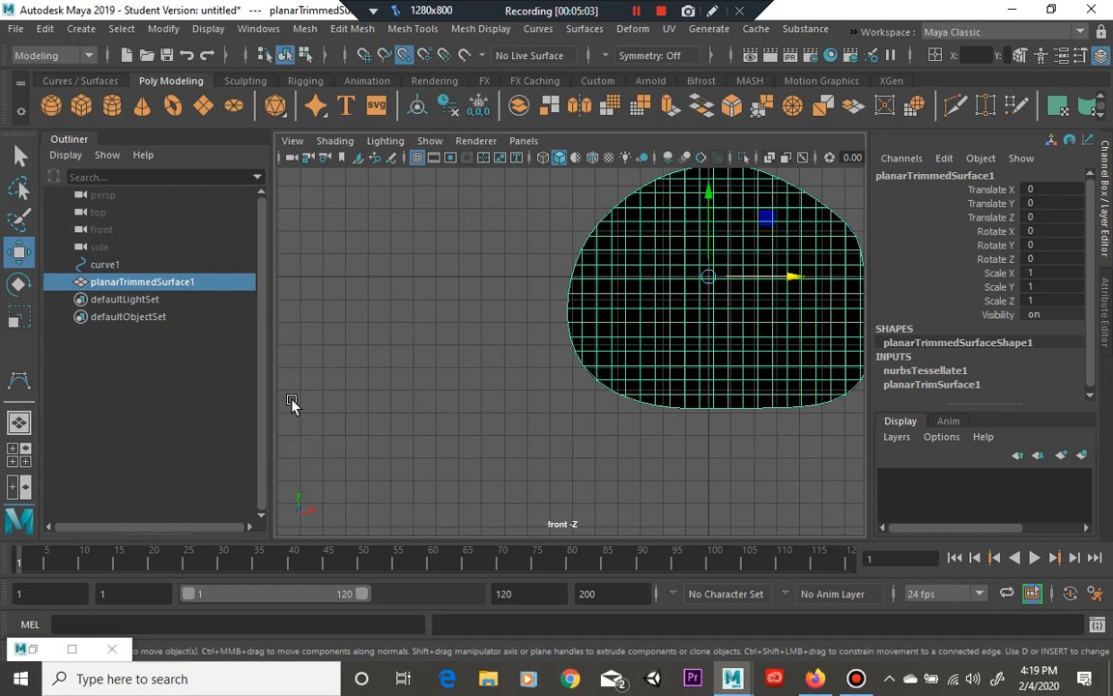
pyautogui.moveTo(657, 403)
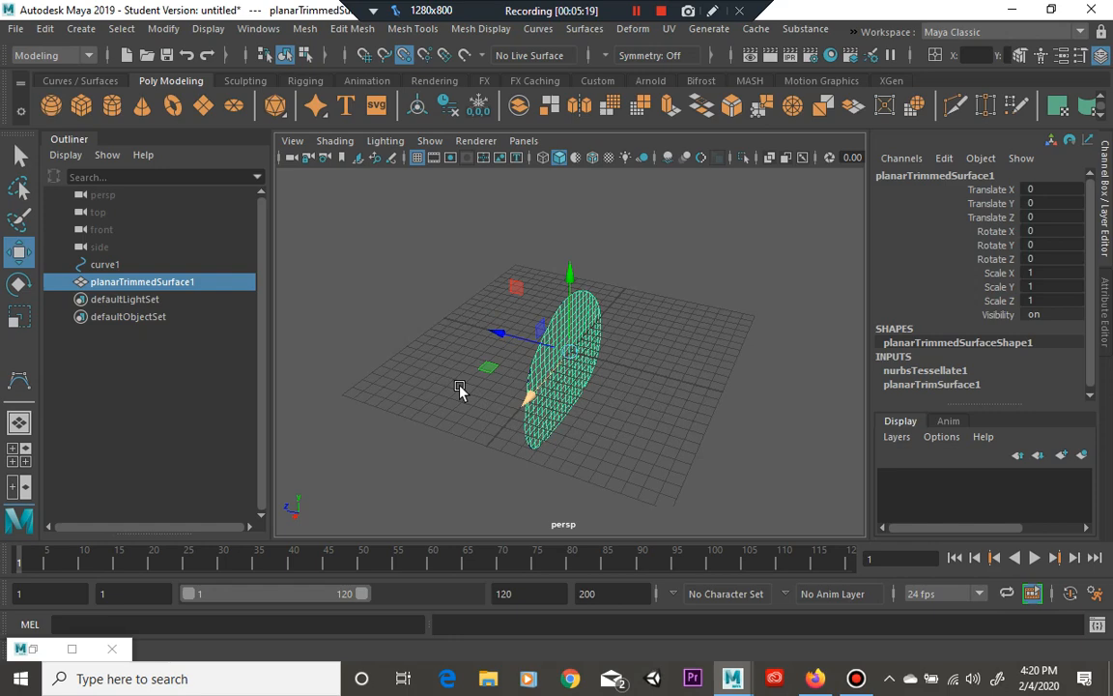
# Orbit the perspective view around the planar surface and reselect it for extrusion.
pyautogui.moveTo(459, 391); pyautogui.dragTo(521, 375)
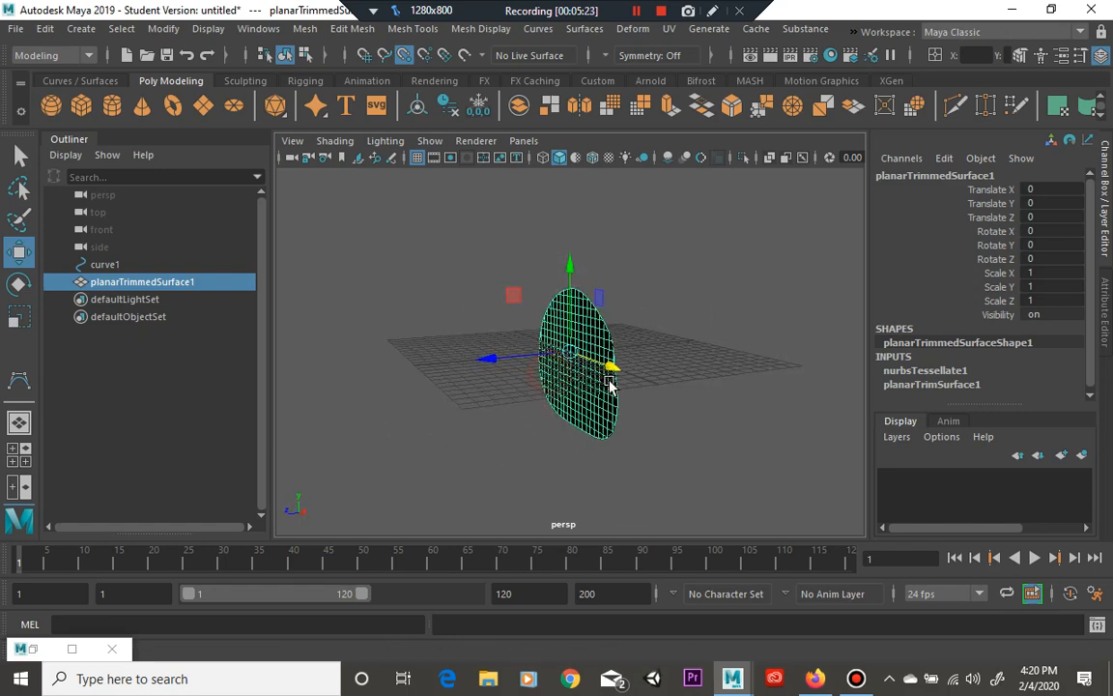
pyautogui.moveTo(446, 256)
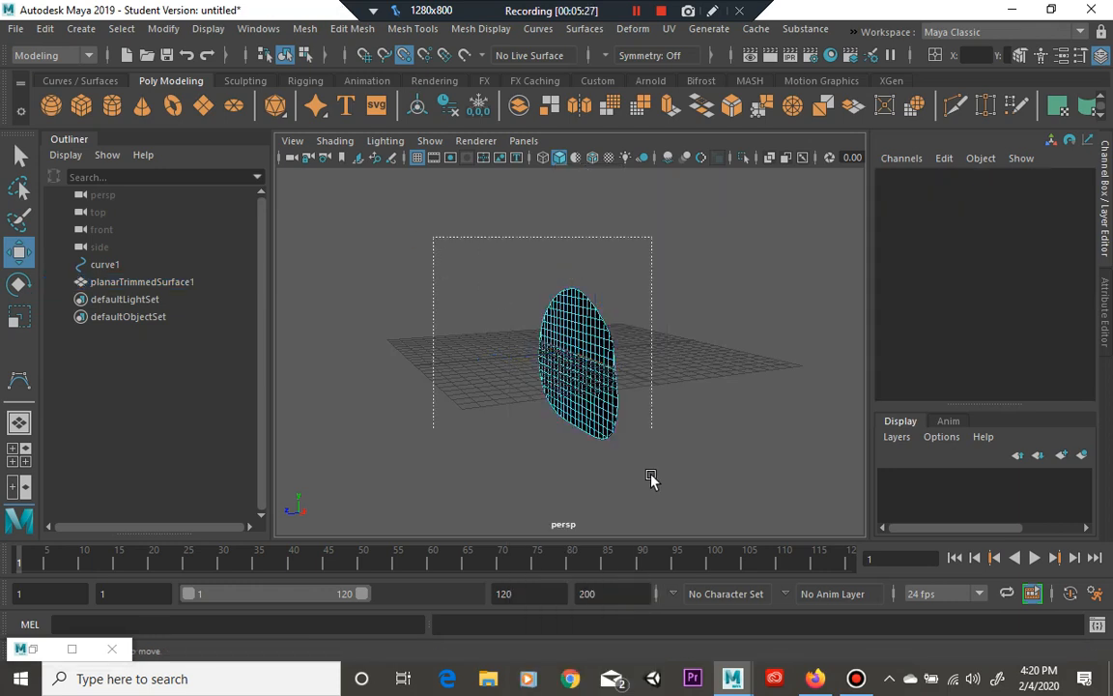
pyautogui.click(575, 358)
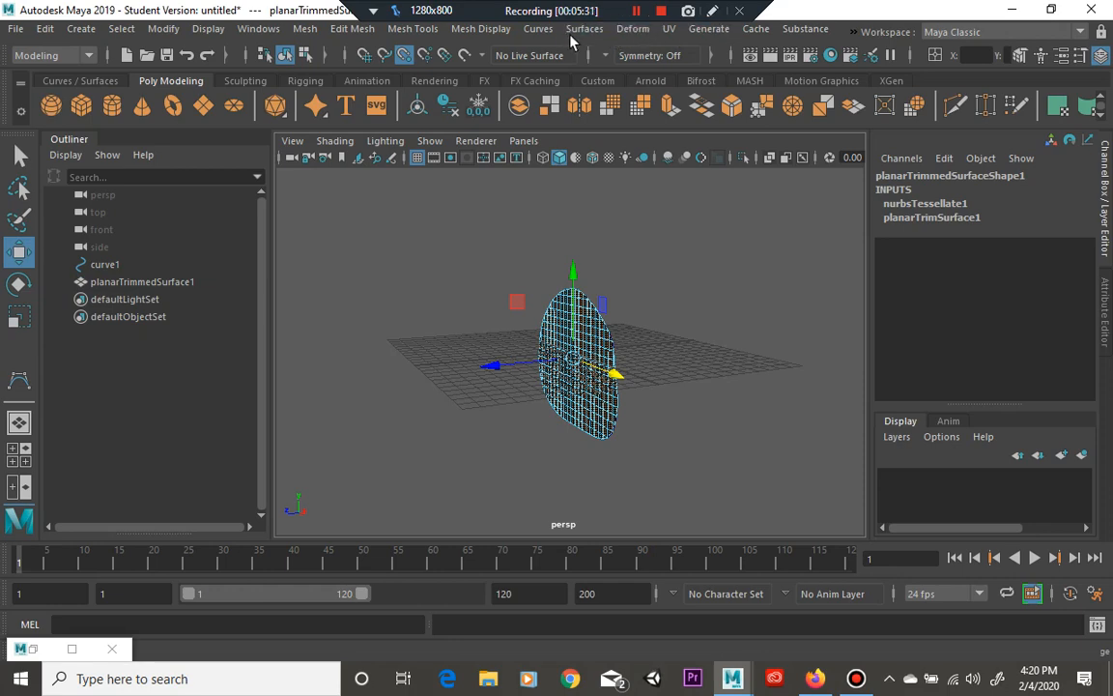
pyautogui.click(584, 28)
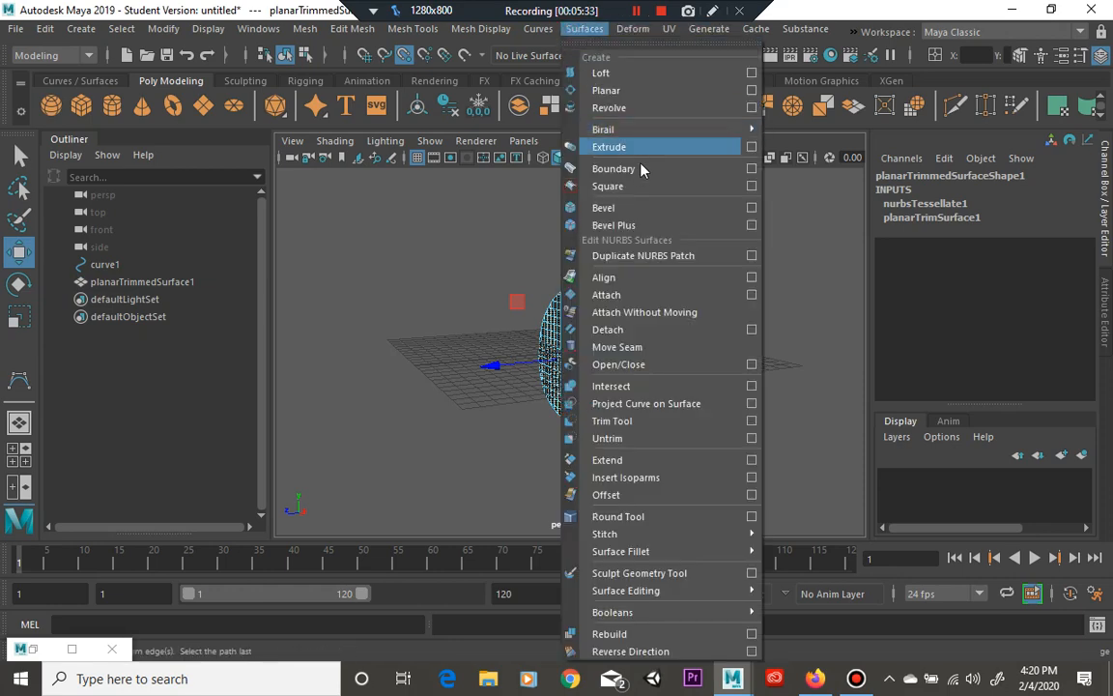
# Extrude the filled surface's faces into a slab with Local Translate Z 1.982, after a failed surface extrude.
pyautogui.click(610, 146)
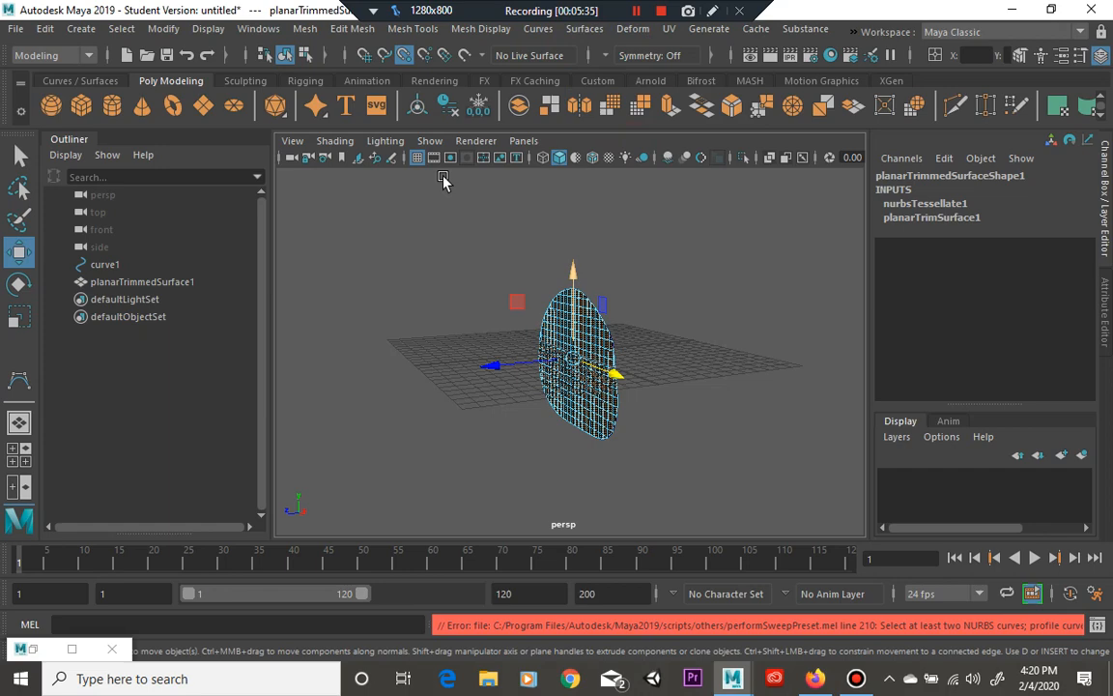
pyautogui.click(352, 28)
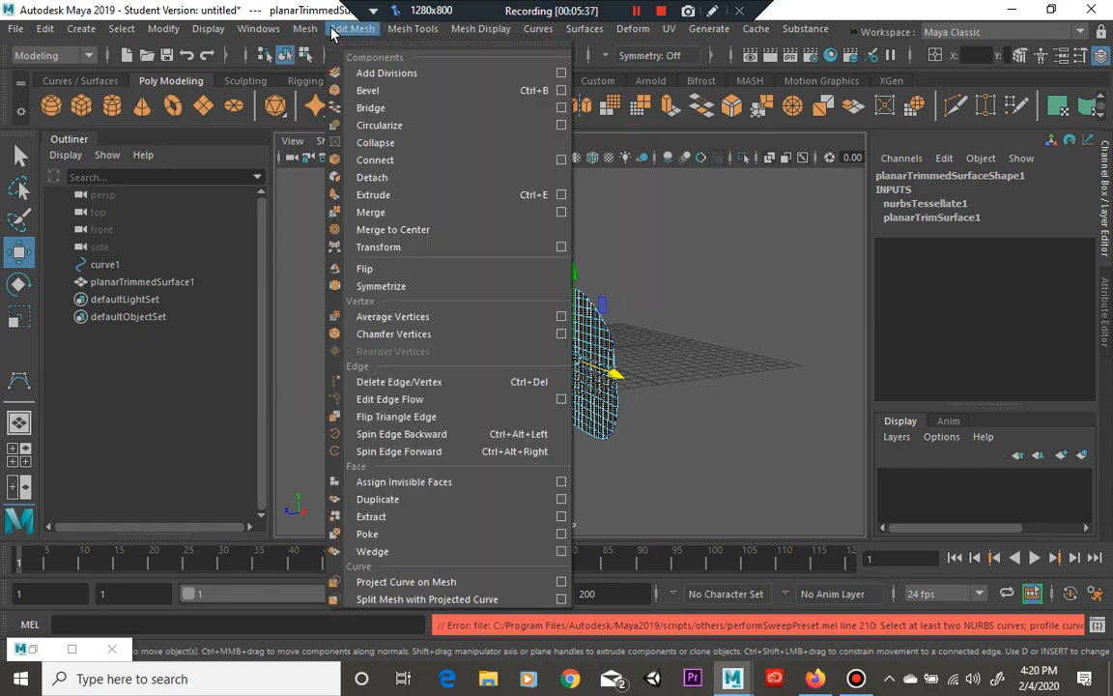
pyautogui.click(373, 194)
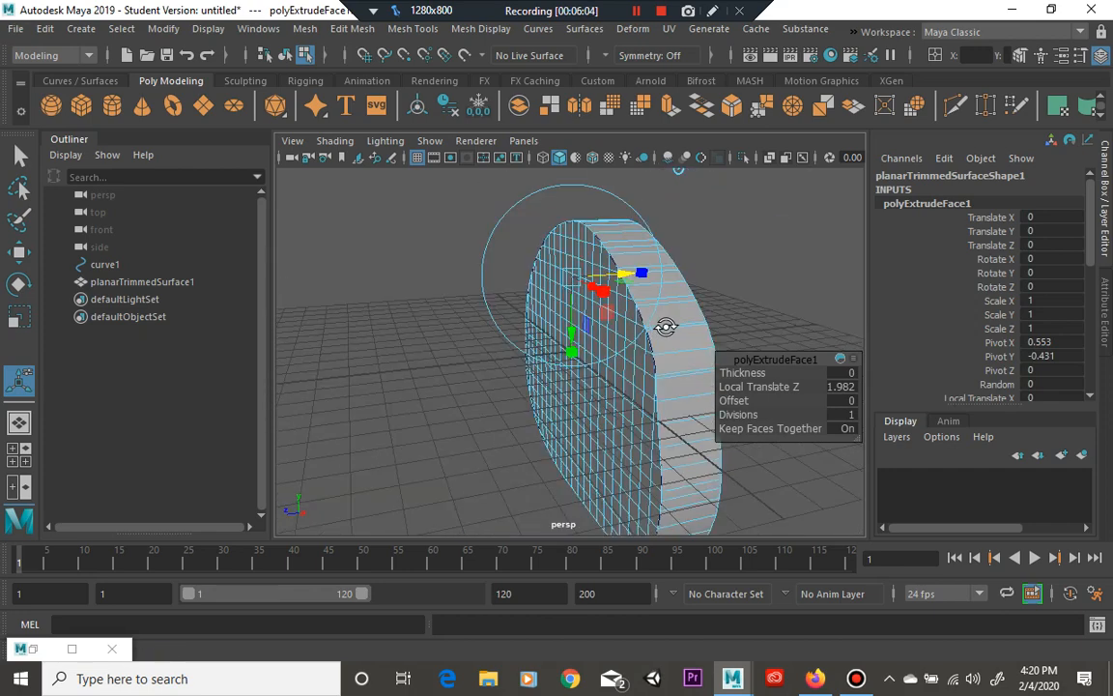
pyautogui.moveTo(628, 319); pyautogui.dragTo(580, 300)
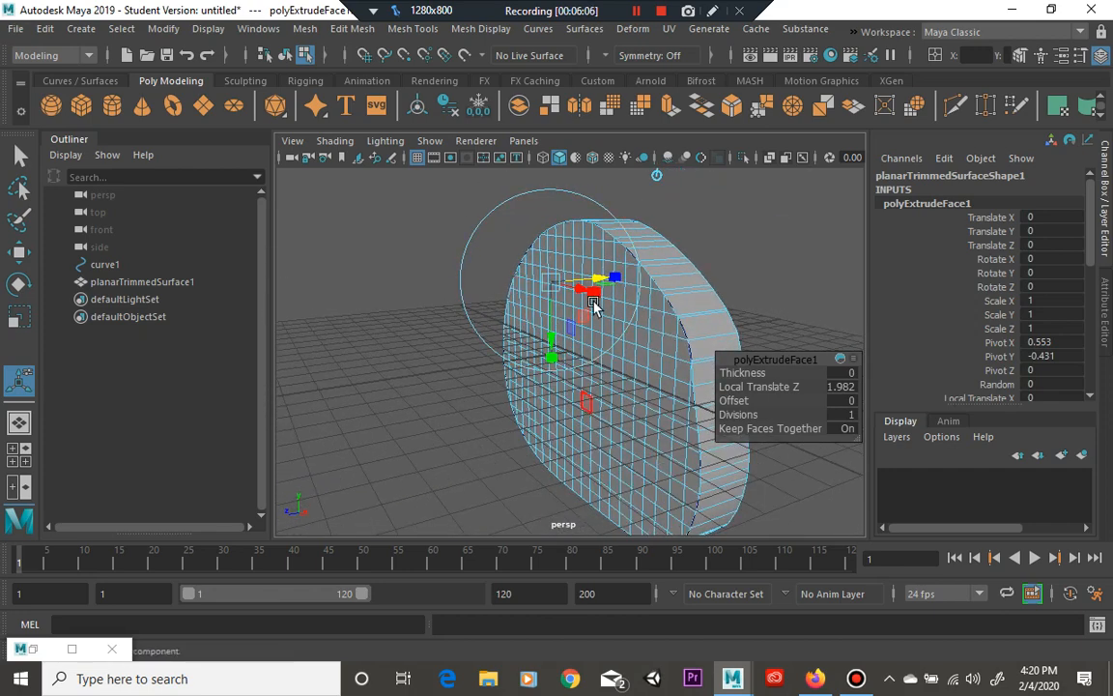
pyautogui.moveTo(595, 309); pyautogui.dragTo(618, 367)
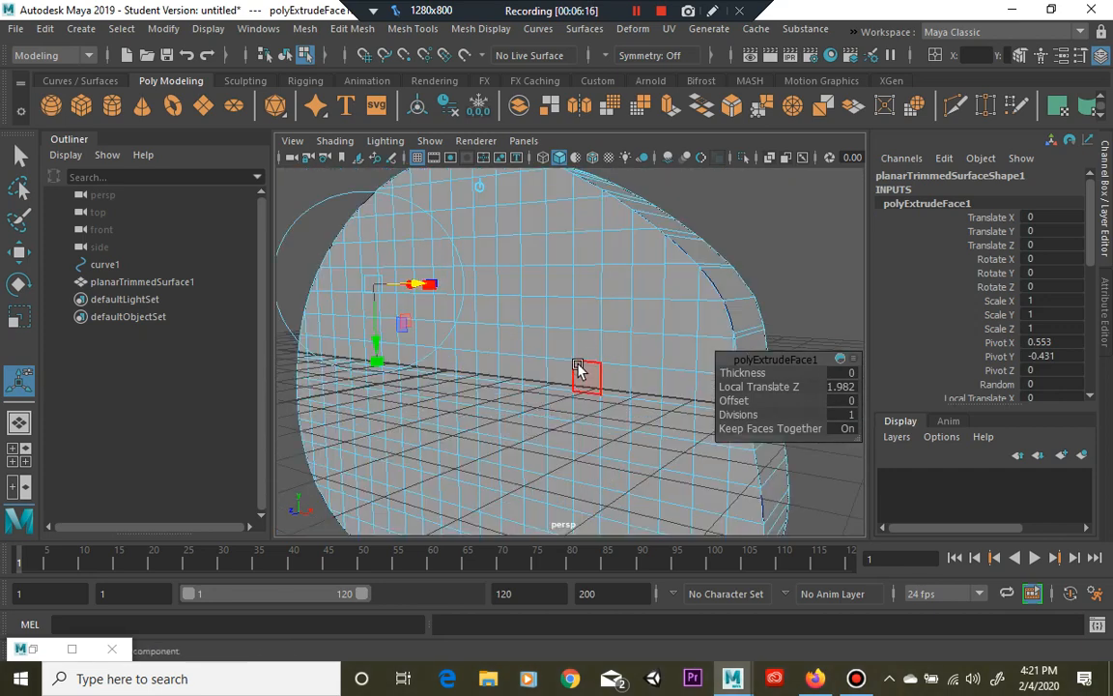
pyautogui.moveTo(576, 370); pyautogui.dragTo(519, 370)
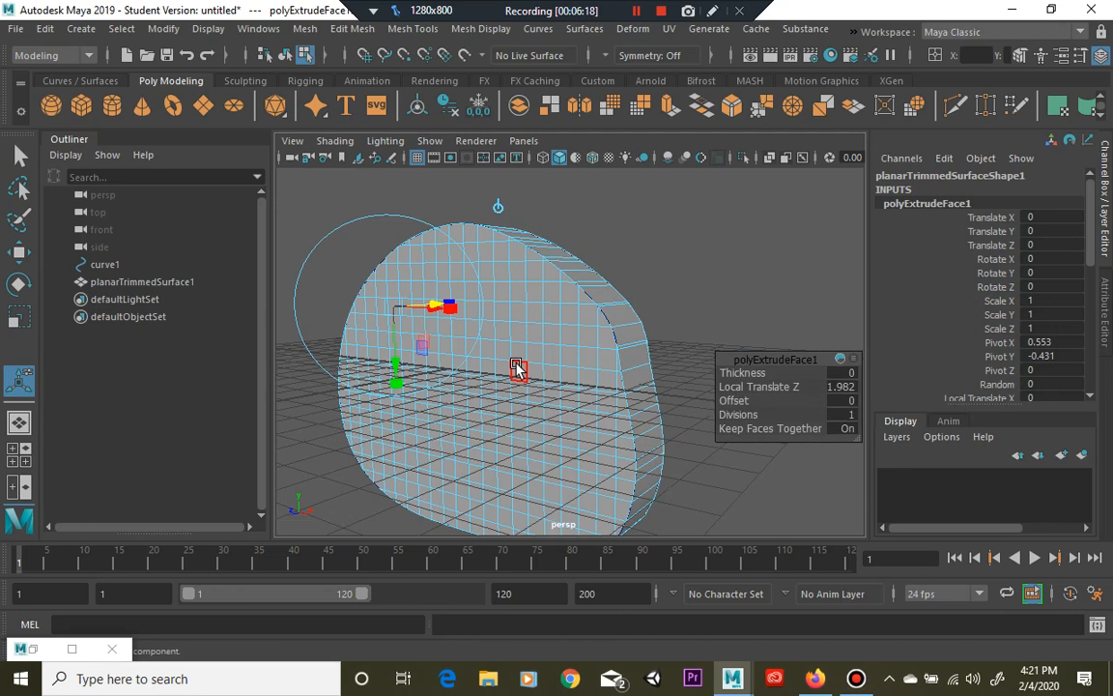
pyautogui.click(81, 28)
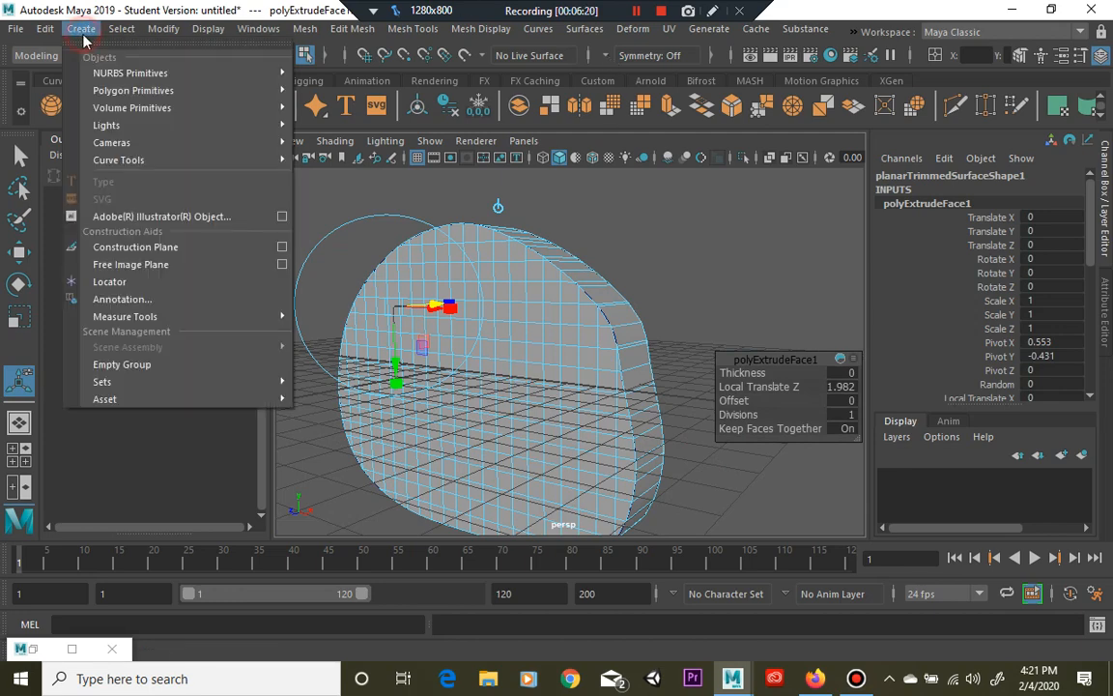
pyautogui.moveTo(133, 90)
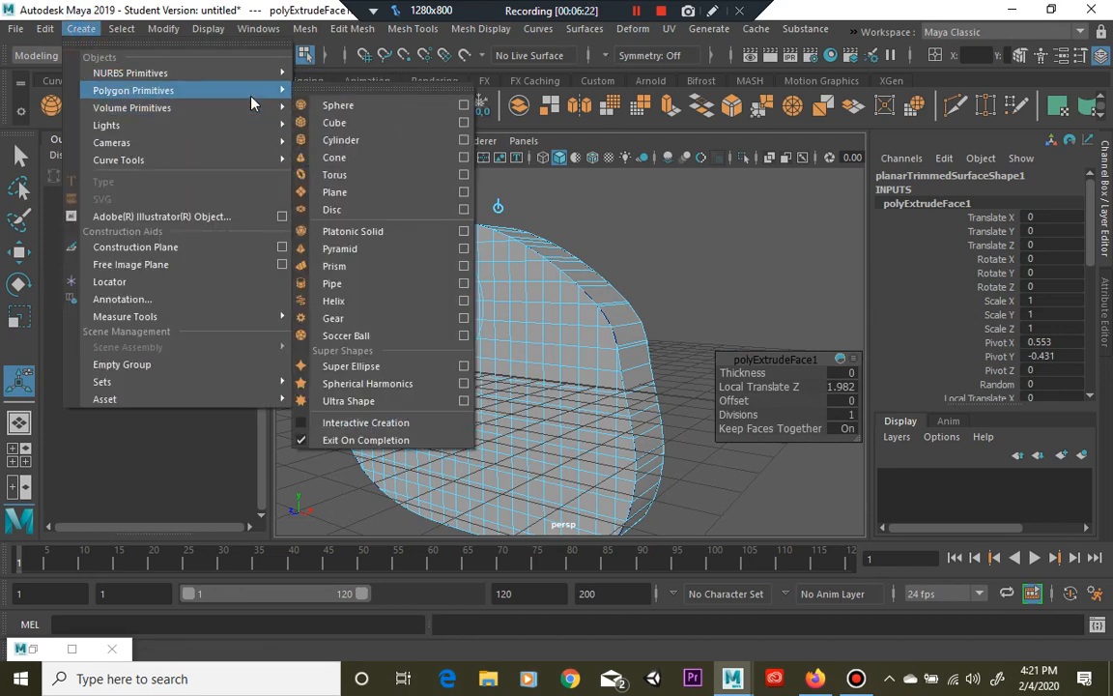
pyautogui.moveTo(367, 383)
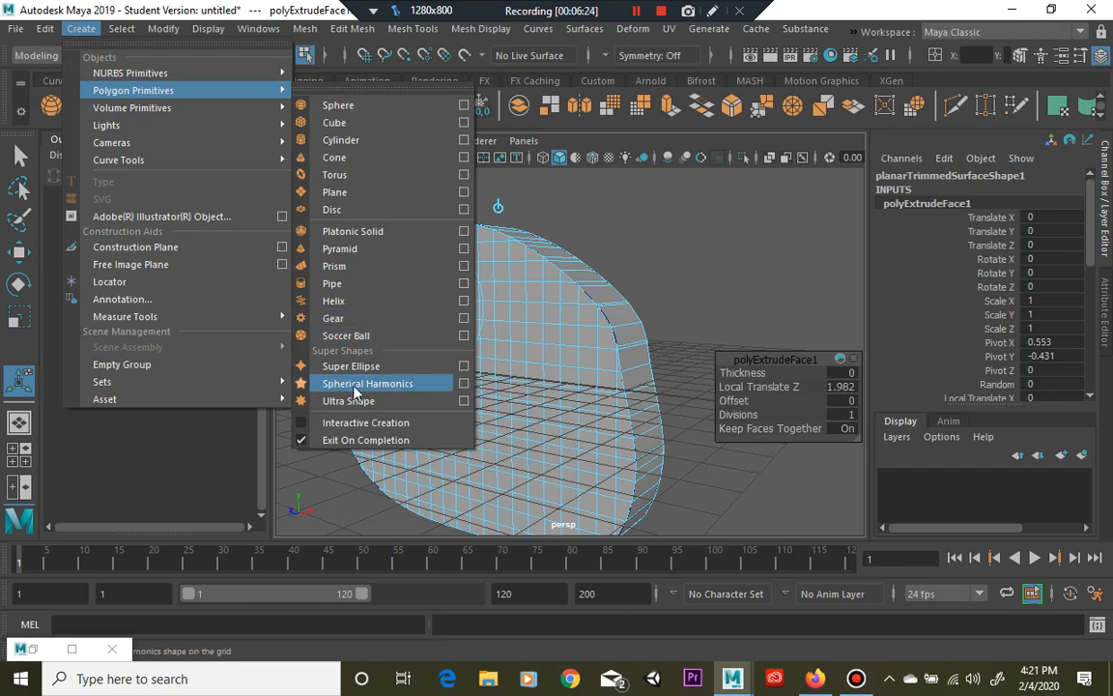
pyautogui.moveTo(333, 318)
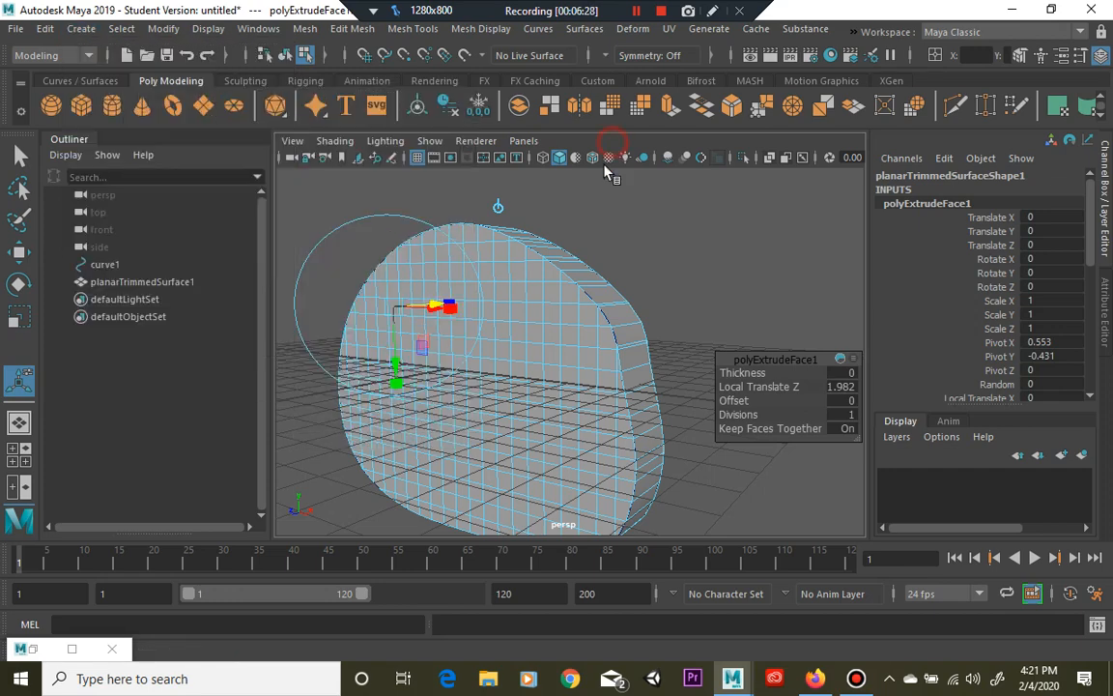
pyautogui.moveTo(609, 174); pyautogui.dragTo(541, 328)
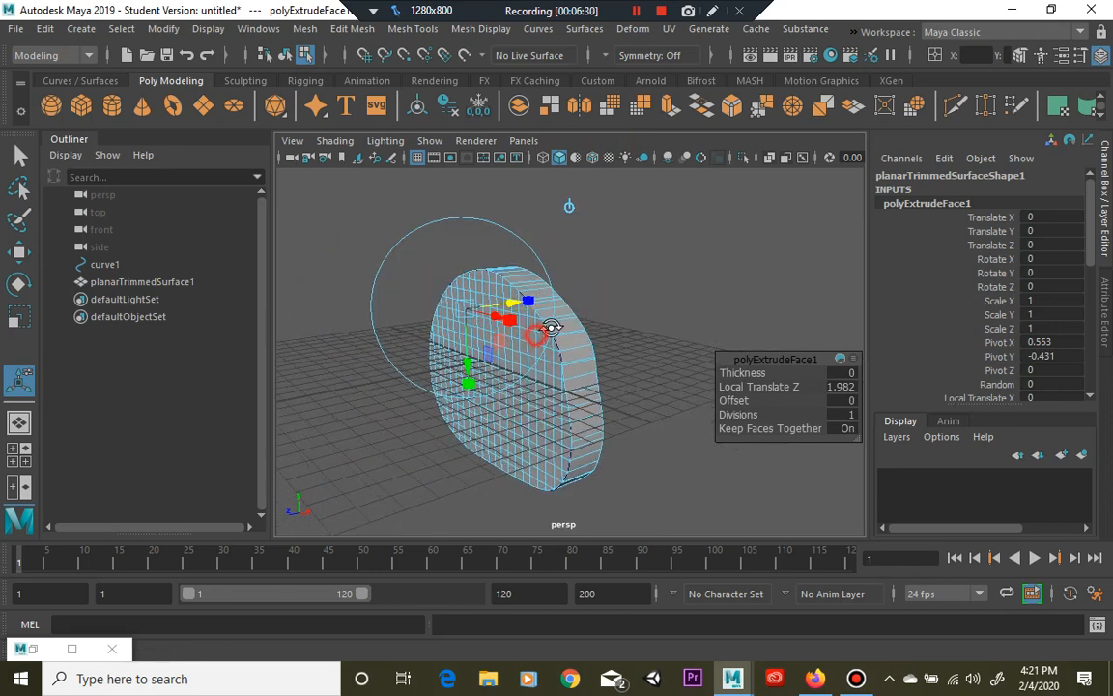
pyautogui.moveTo(541, 333); pyautogui.dragTo(551, 333)
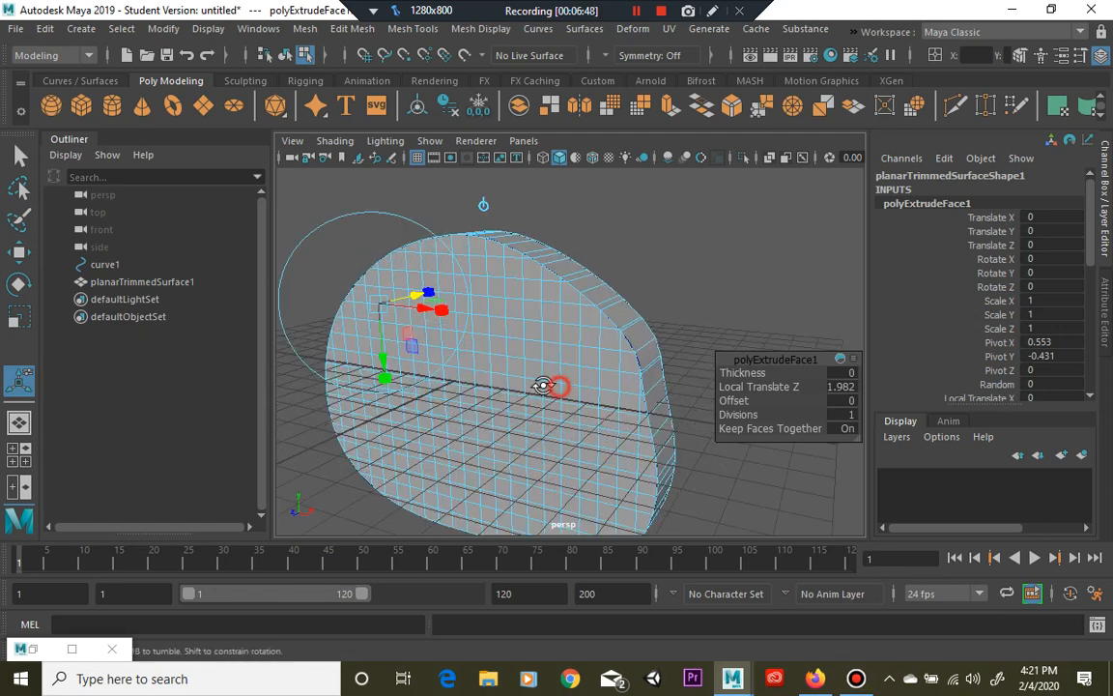
pyautogui.moveTo(556, 387); pyautogui.dragTo(574, 358)
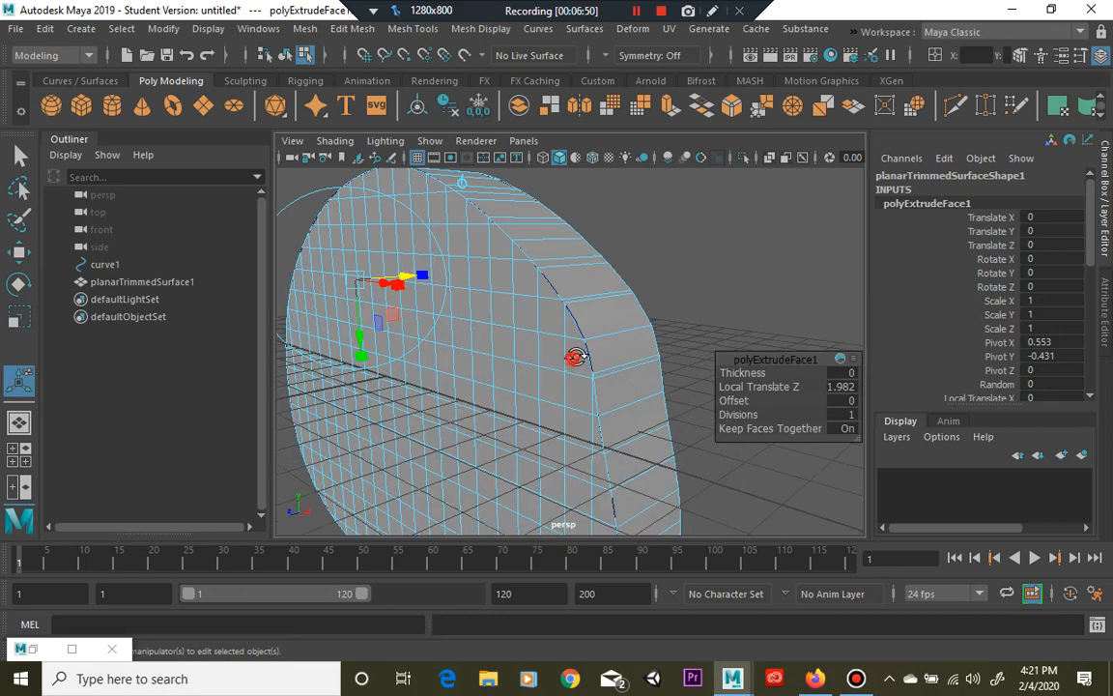
pyautogui.moveTo(575, 357); pyautogui.dragTo(474, 343)
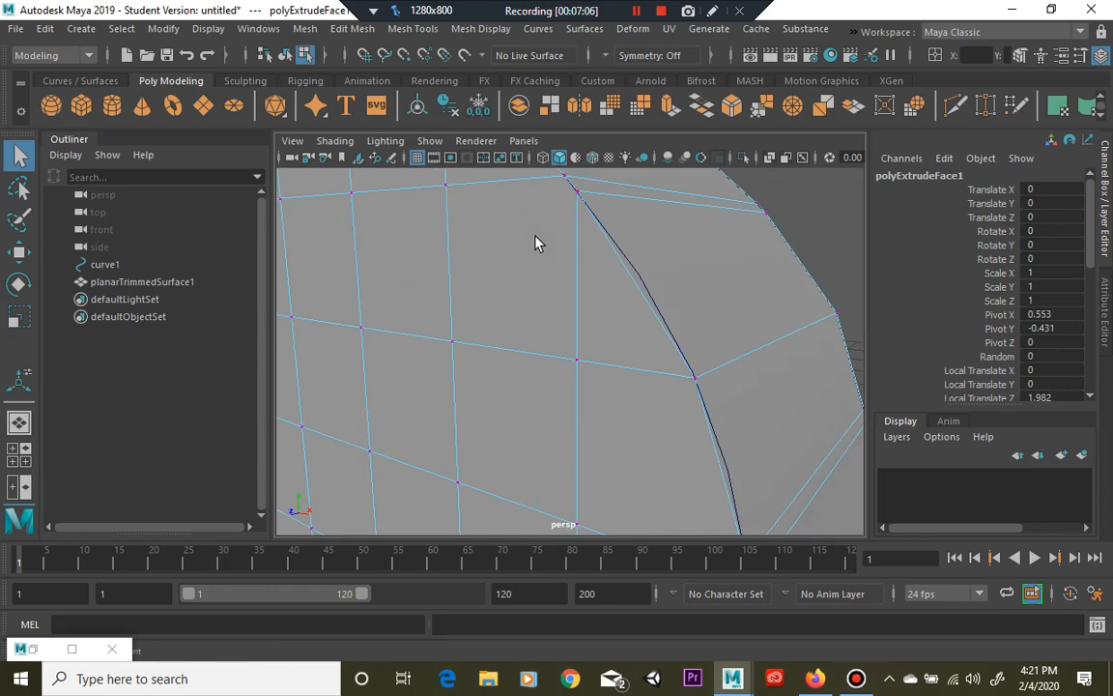
pyautogui.moveTo(544, 283)
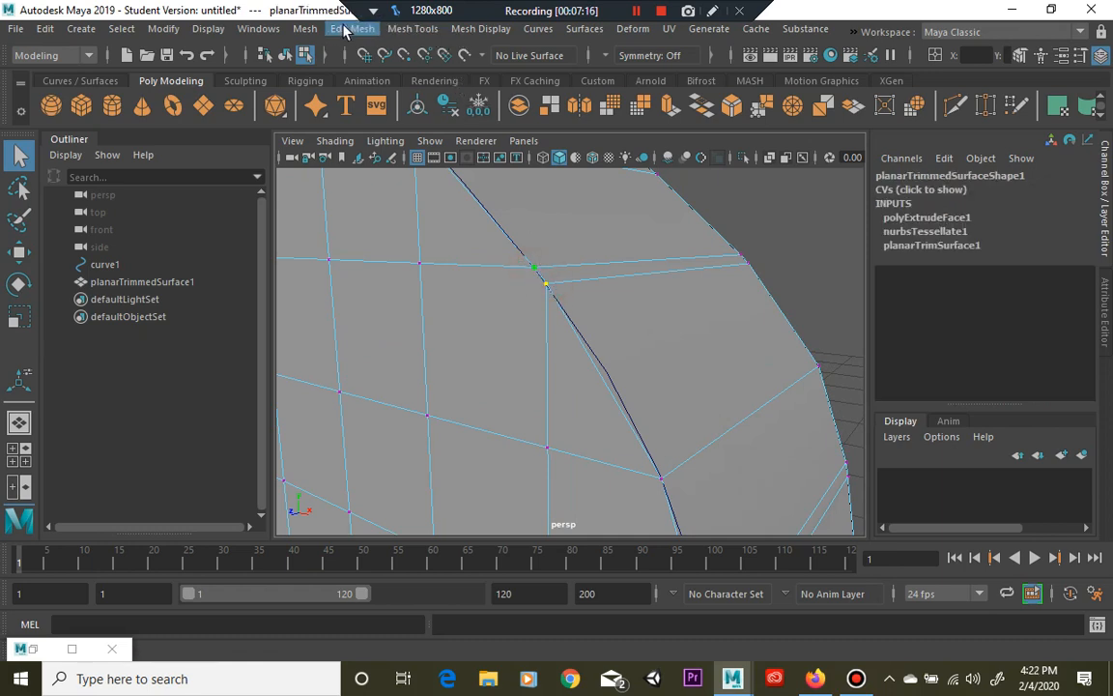
# Merge the coincident edge vertices with a 0.01 distance threshold (polyMergeVert1).
pyautogui.click(353, 28)
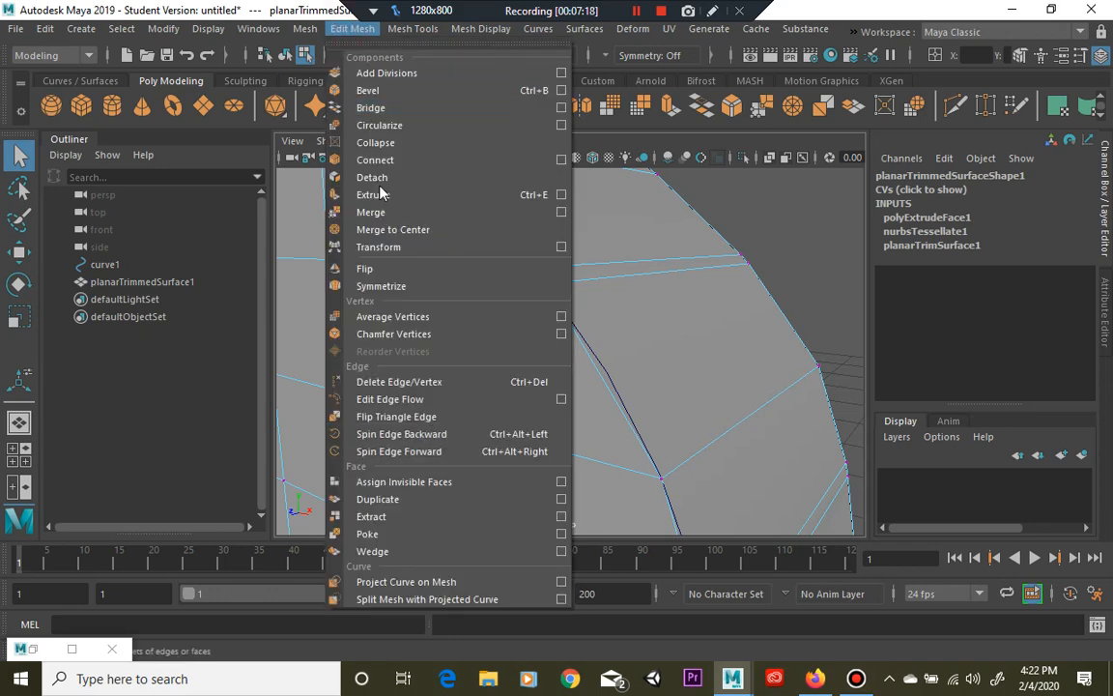
pyautogui.click(371, 212)
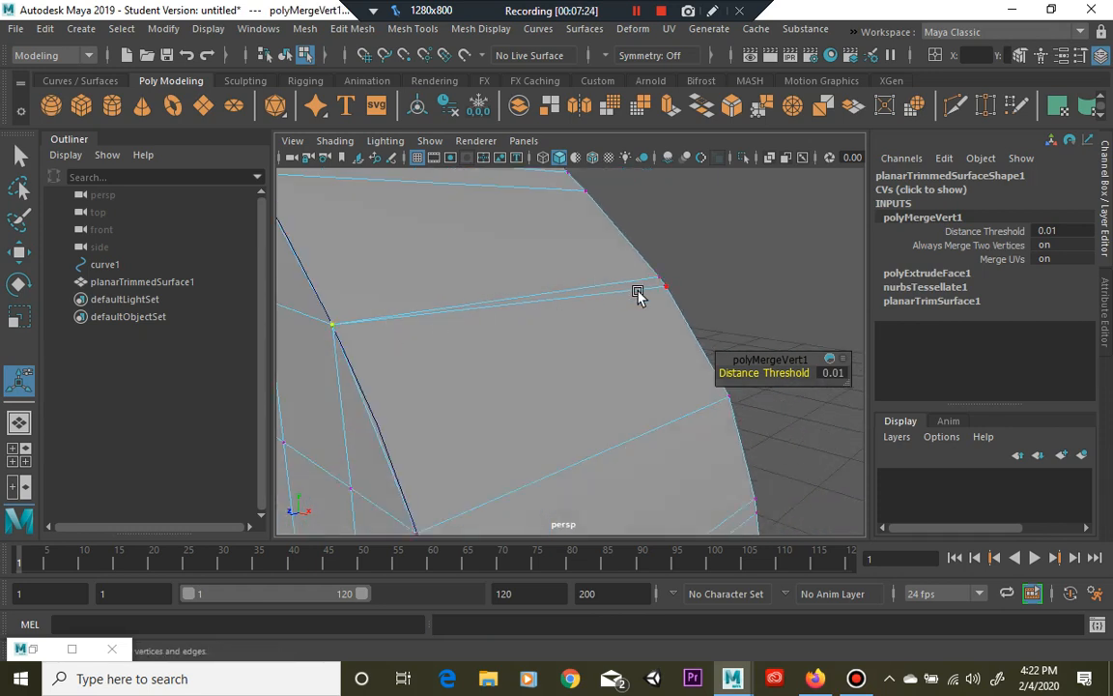
pyautogui.moveTo(549, 311)
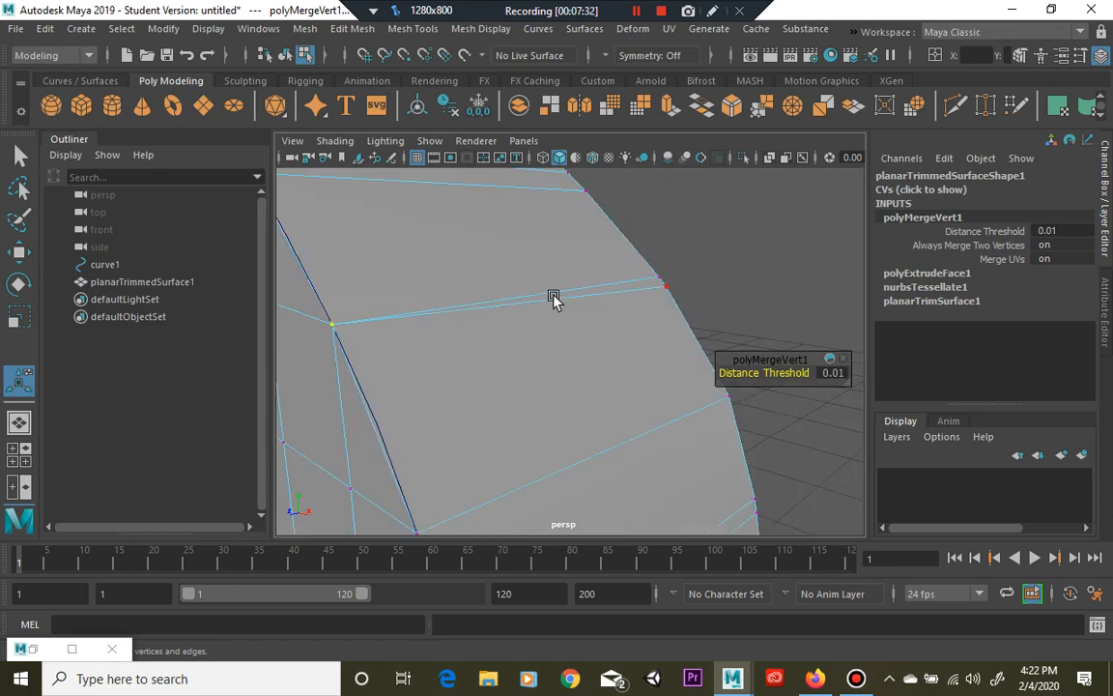
pyautogui.moveTo(554, 299); pyautogui.dragTo(544, 307)
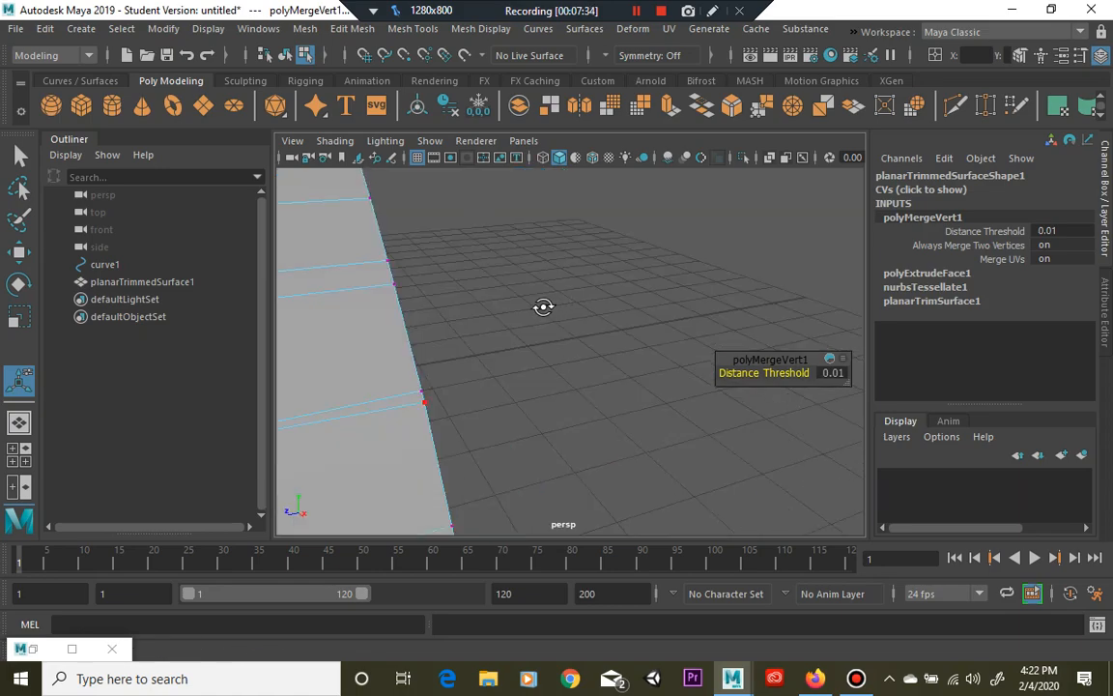
pyautogui.moveTo(544, 307); pyautogui.dragTo(575, 300)
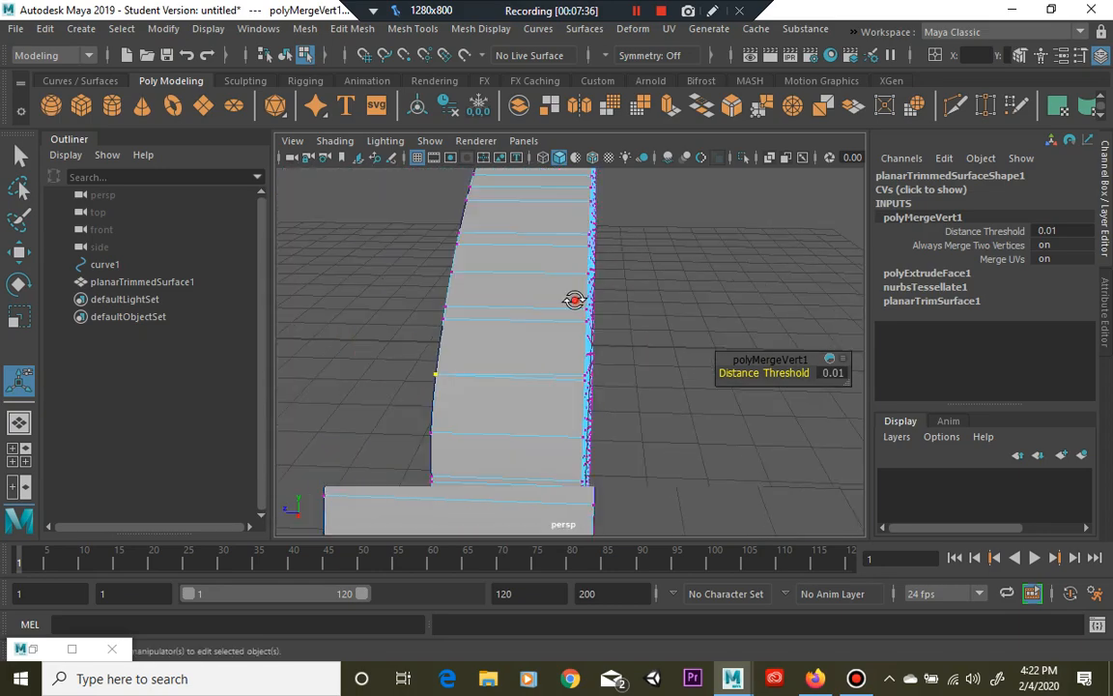
pyautogui.moveTo(575, 299); pyautogui.dragTo(476, 291)
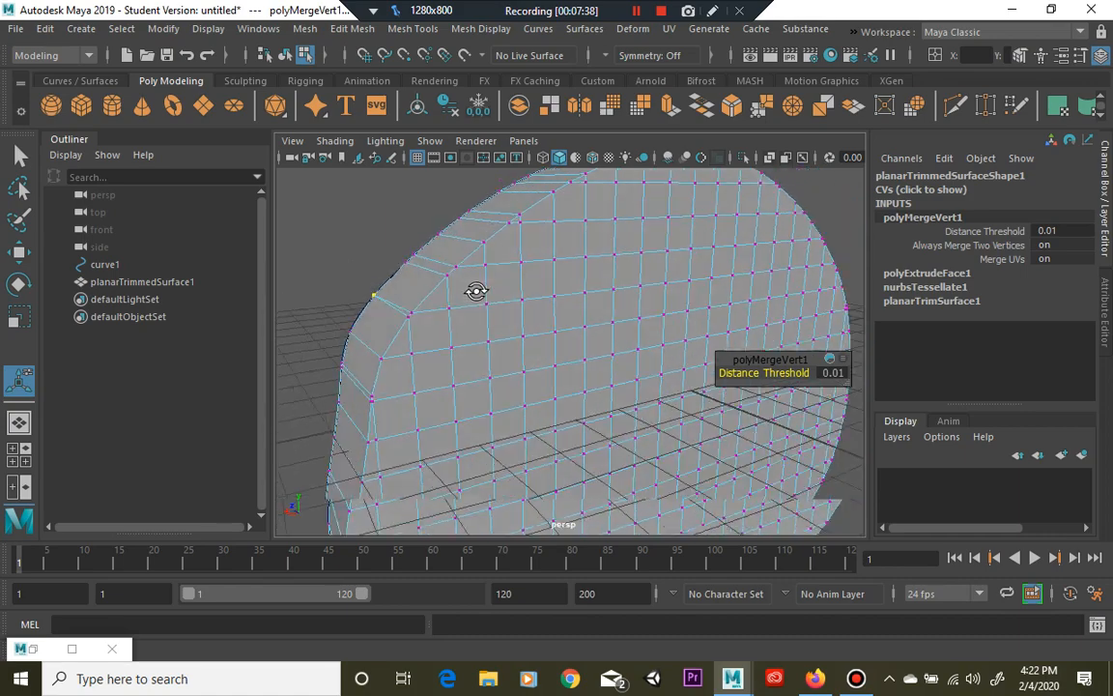
pyautogui.moveTo(477, 292); pyautogui.dragTo(587, 203)
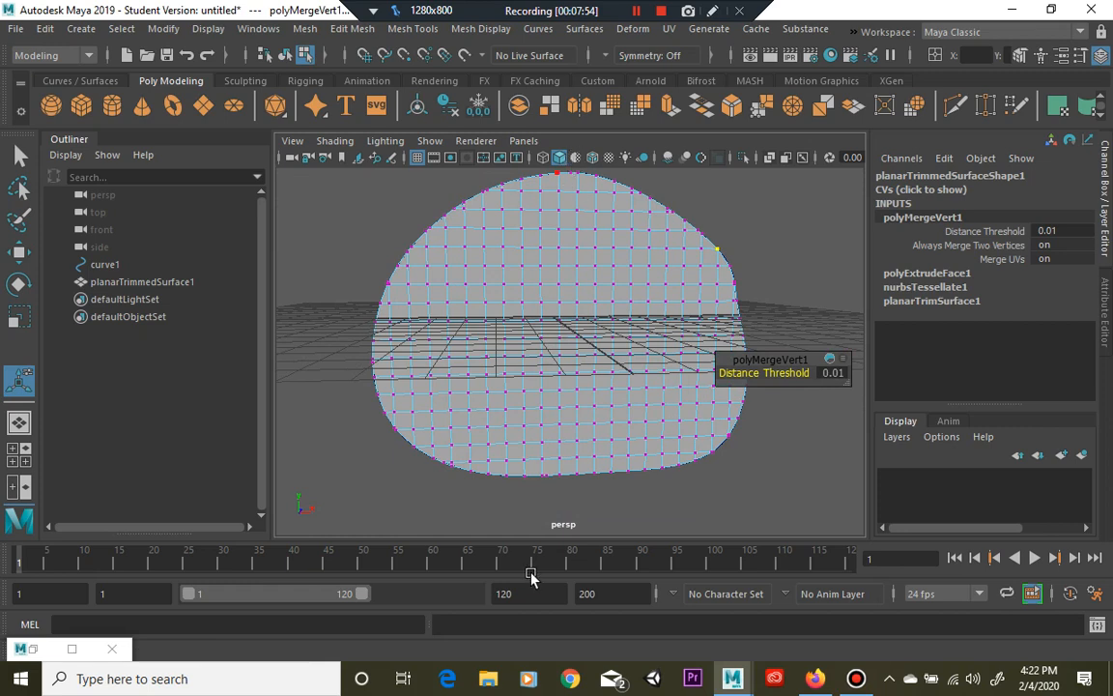
pyautogui.moveTo(660, 294)
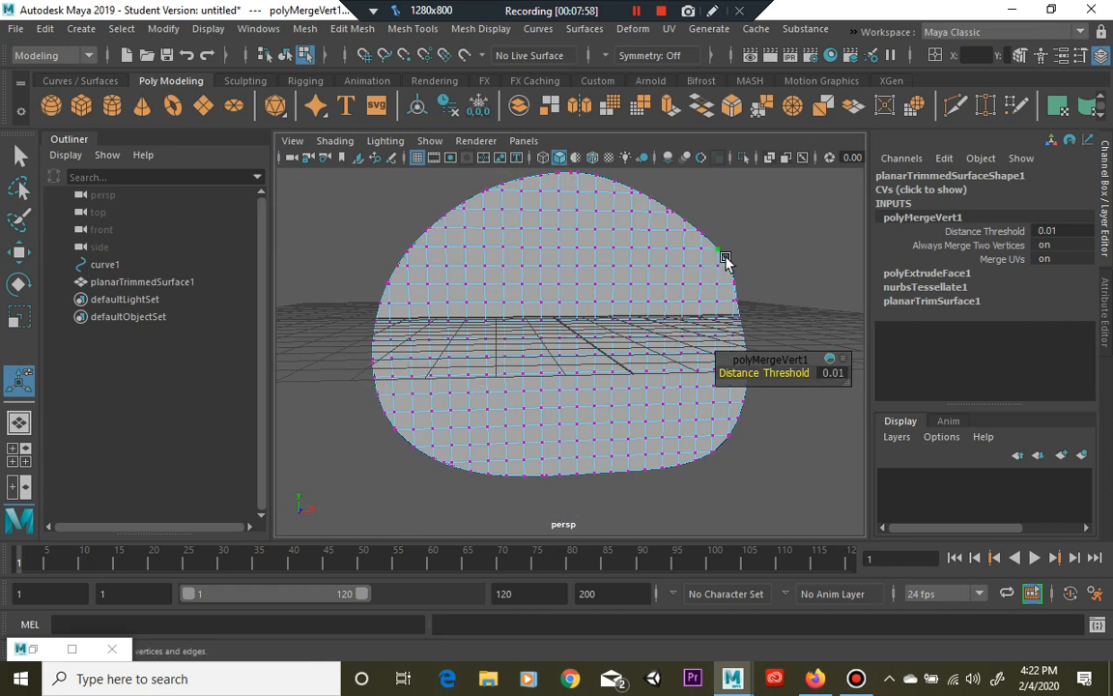
pyautogui.moveTo(408, 252)
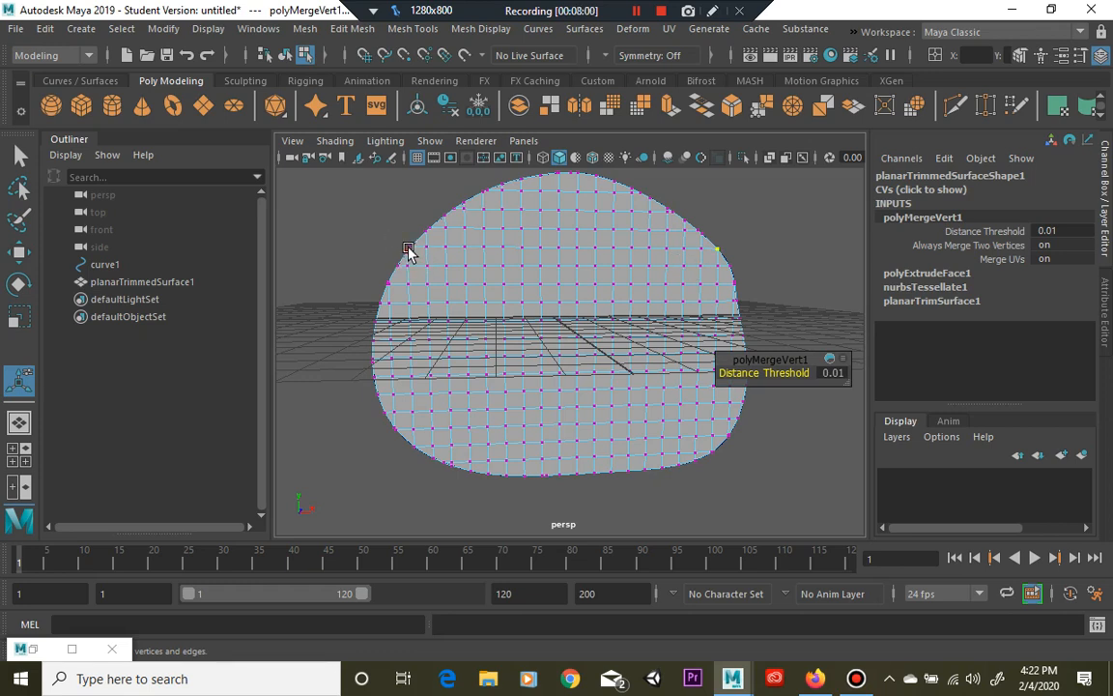
pyautogui.moveTo(405, 261)
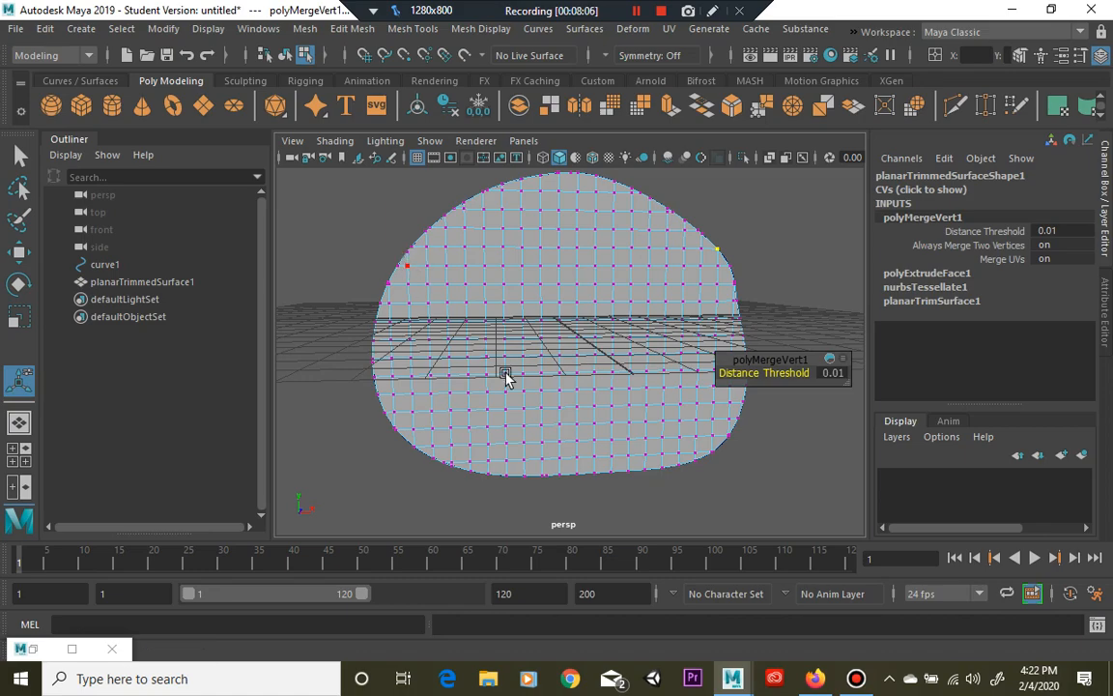
pyautogui.moveTo(507, 376); pyautogui.dragTo(655, 352)
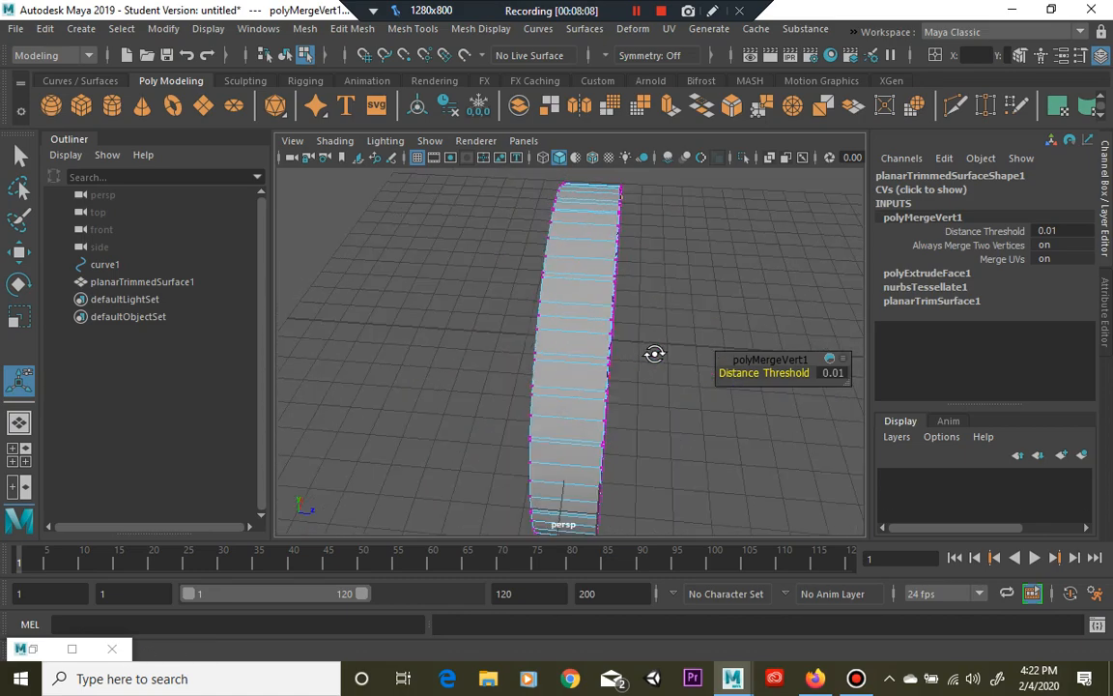
pyautogui.moveTo(655, 352); pyautogui.dragTo(459, 349)
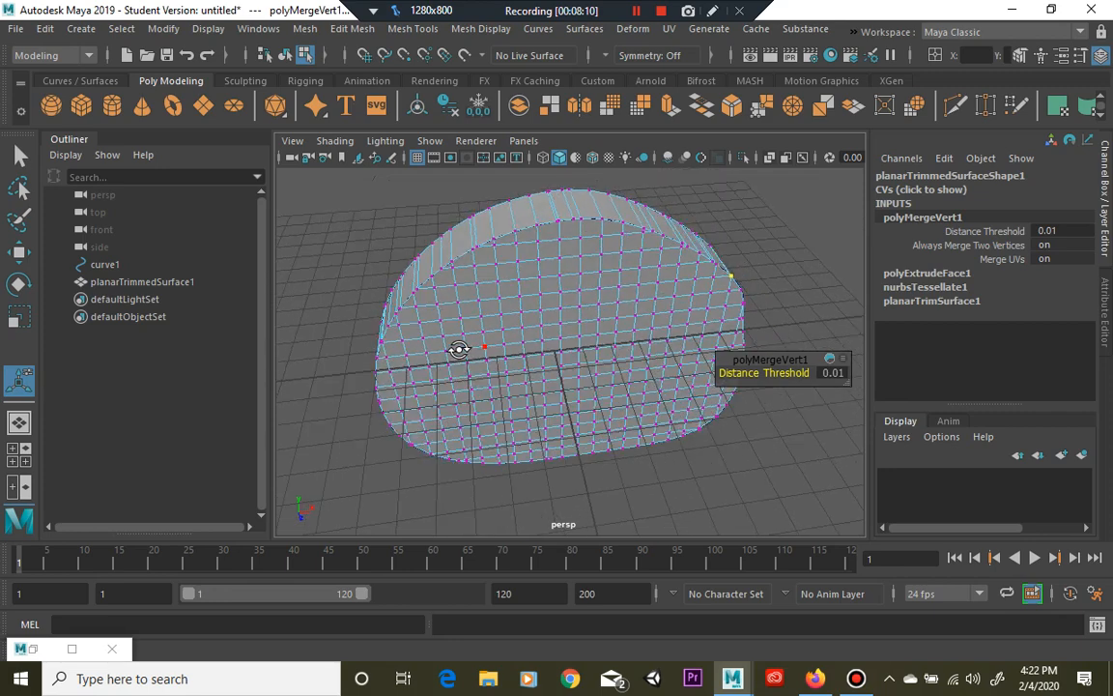